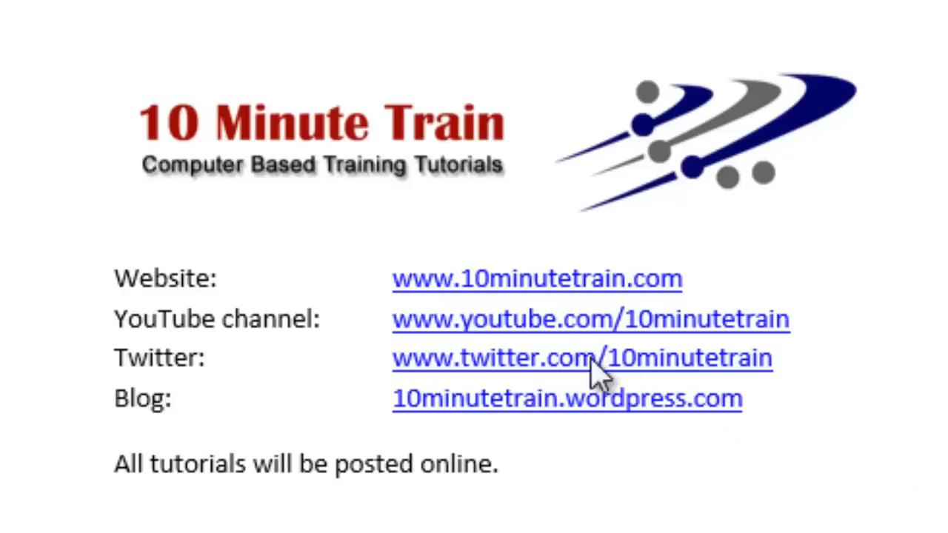
mouse_move(485, 299)
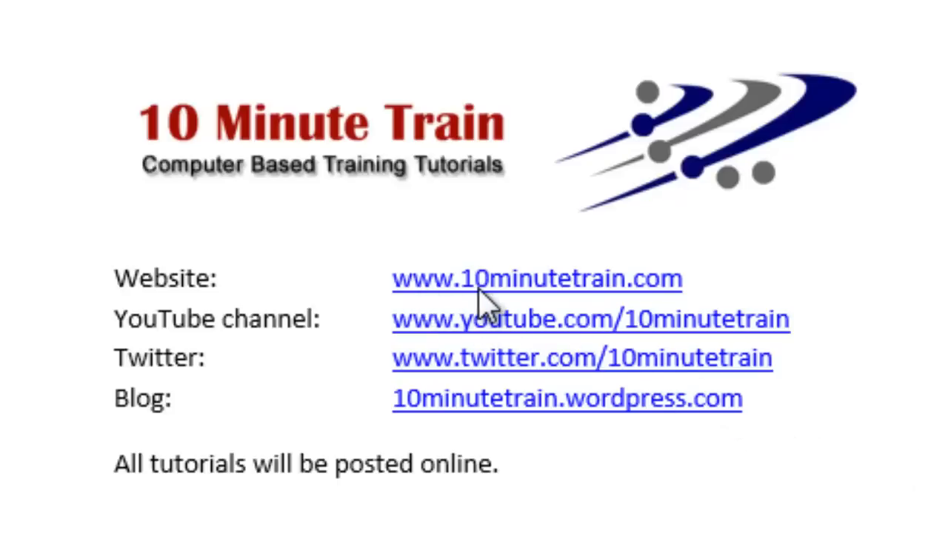
mouse_move(670, 311)
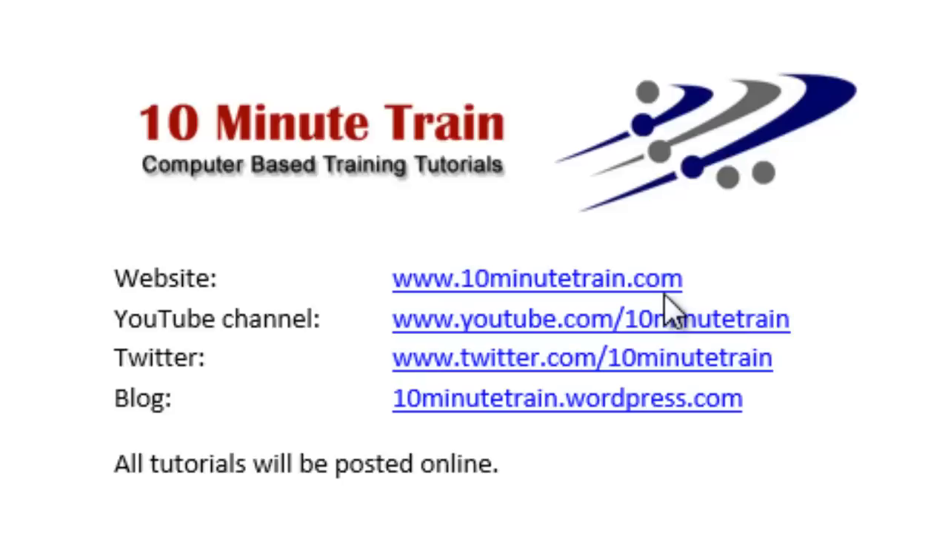
mouse_move(752, 348)
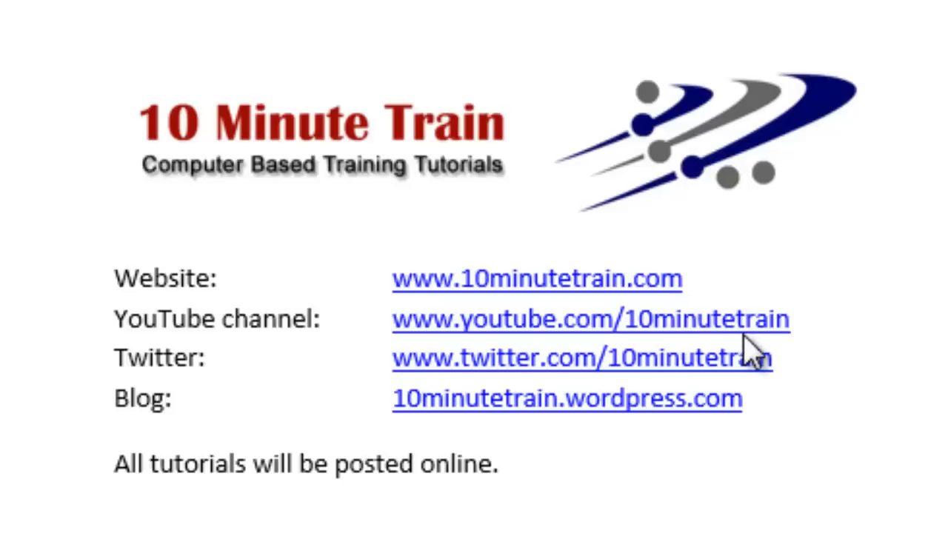
mouse_move(724, 433)
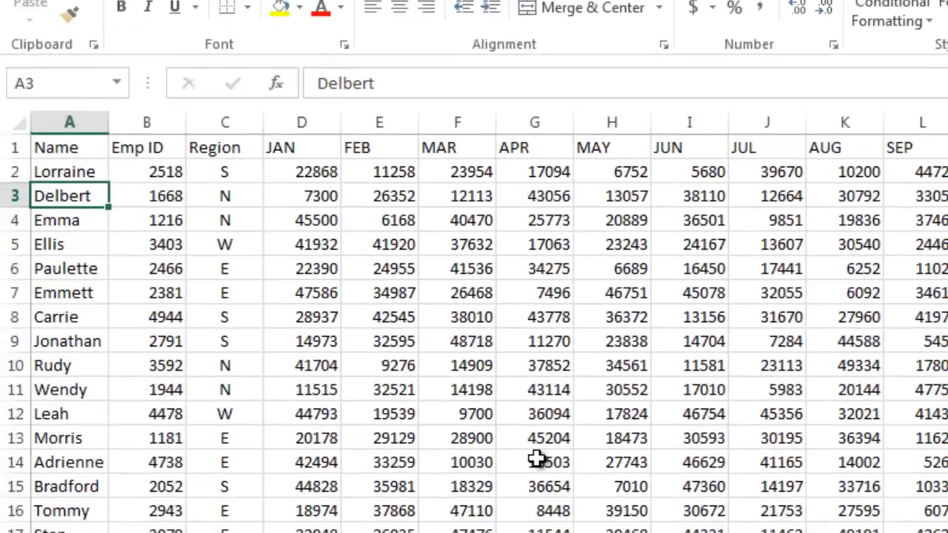
mouse_move(18, 245)
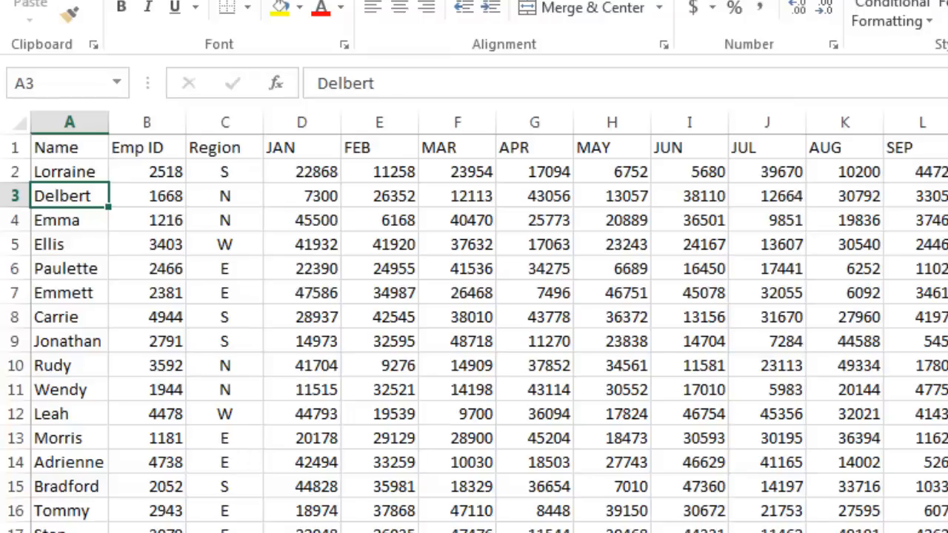
mouse_move(323, 208)
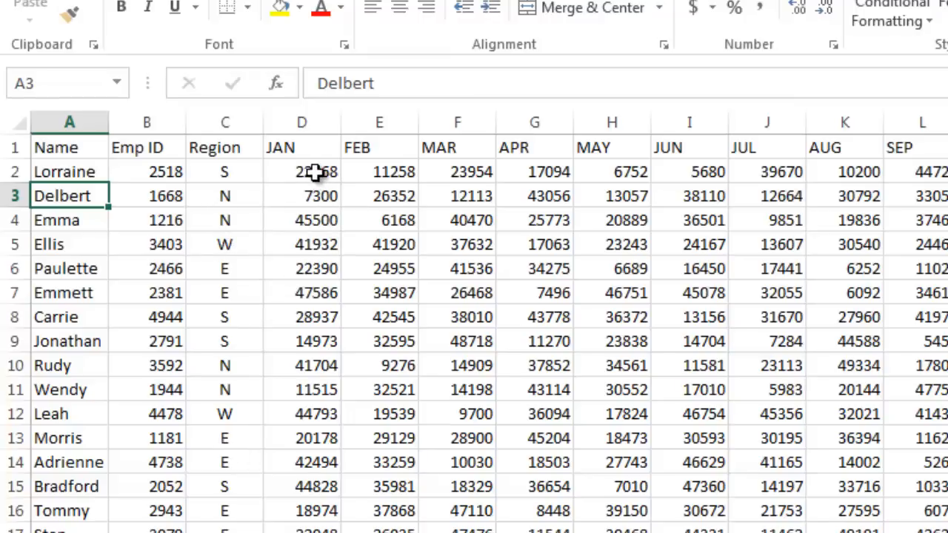
- Insert a table over $A$1:$P$24 with 'My table has headers' checked
scroll("right", 3)
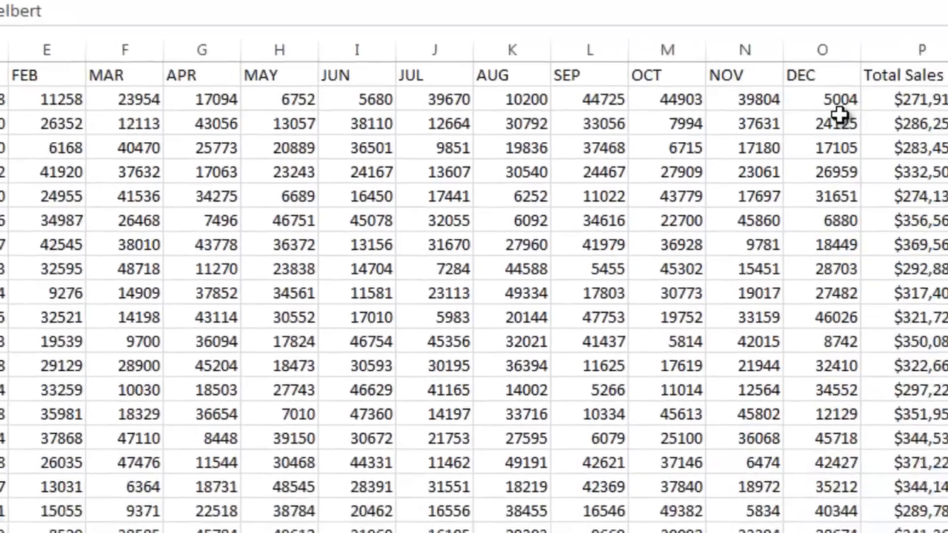
scroll("right", 3)
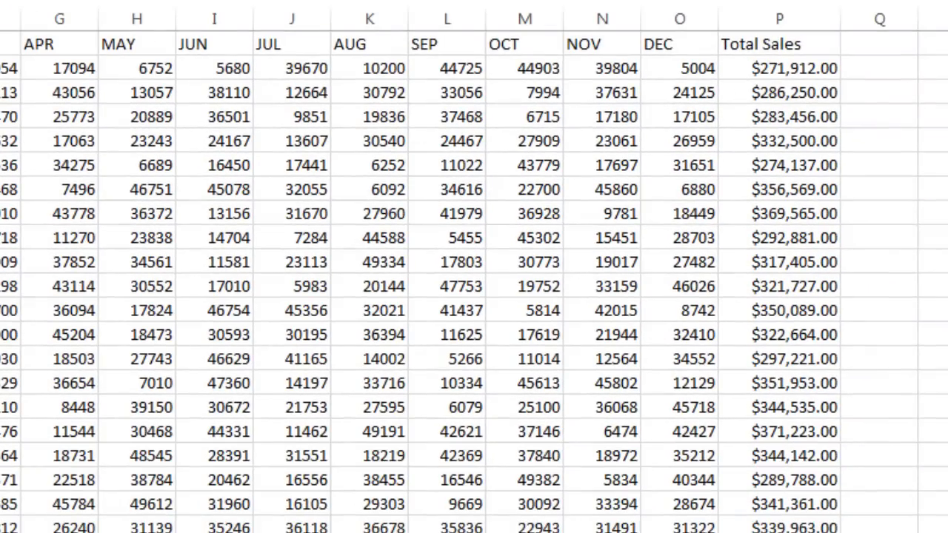
scroll("left", 3)
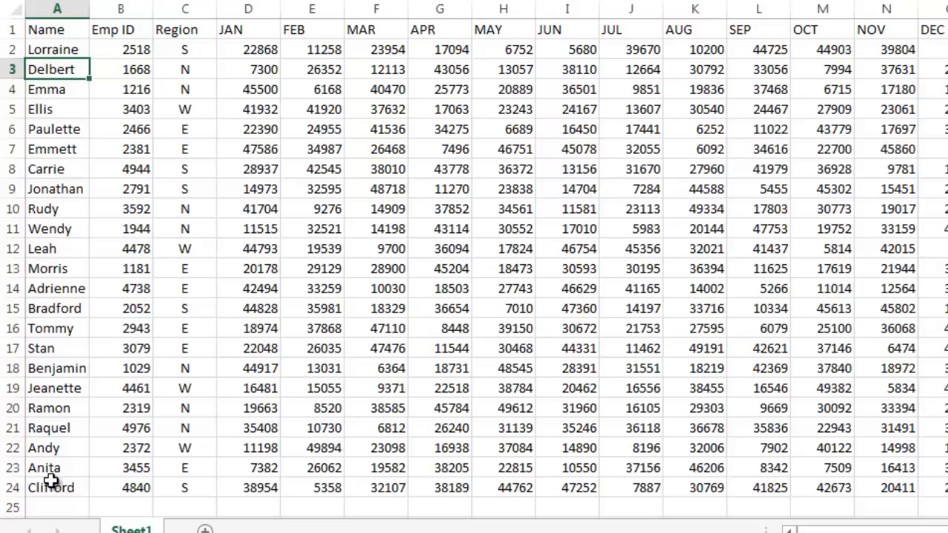
mouse_move(81, 457)
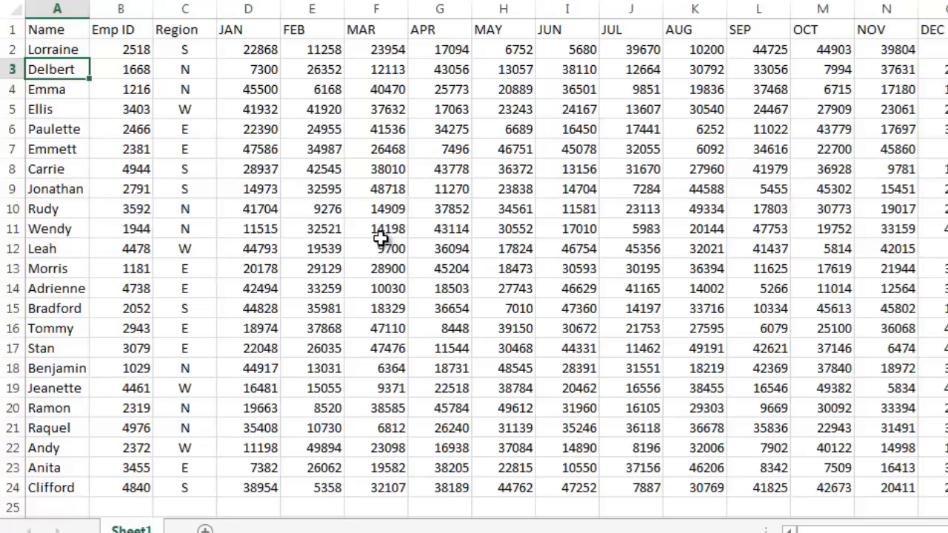
mouse_move(209, 176)
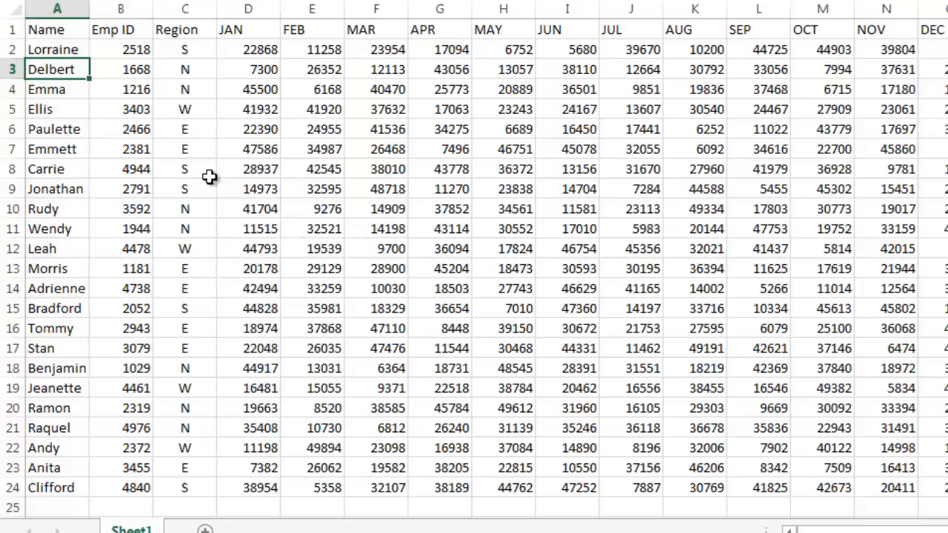
mouse_move(335, 197)
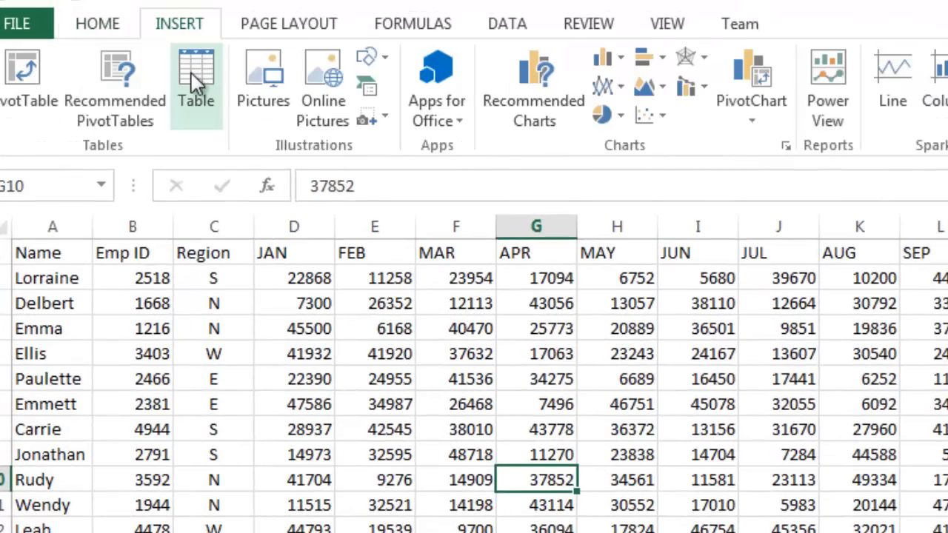
left_click(196, 74)
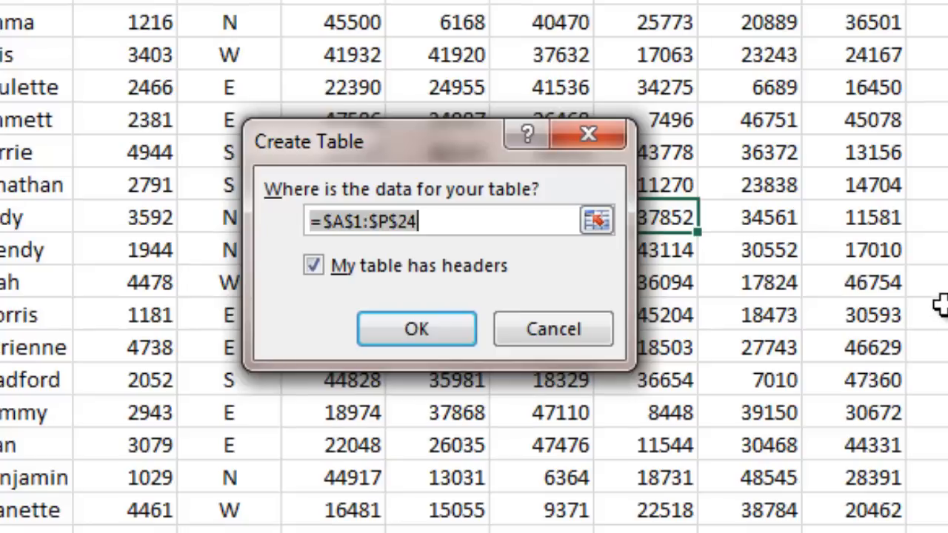
mouse_move(89, 21)
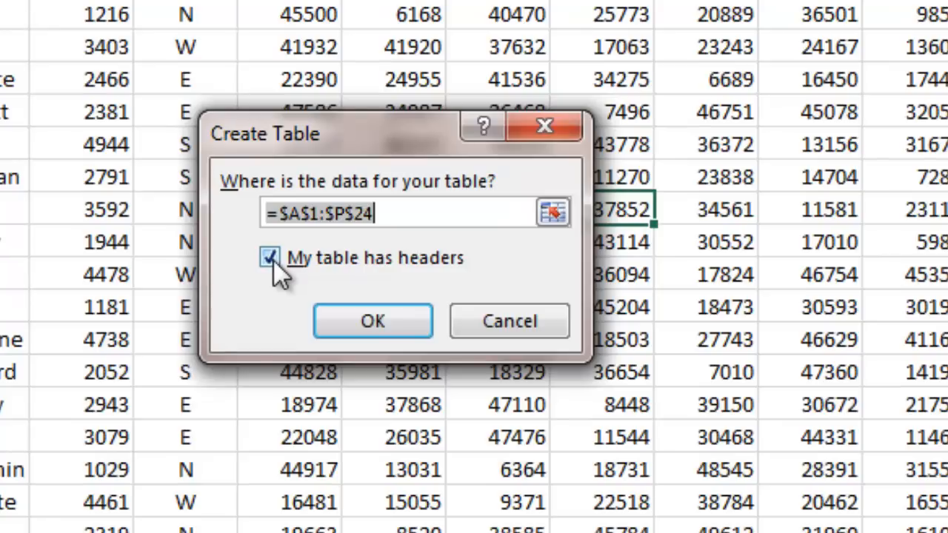
mouse_move(280, 285)
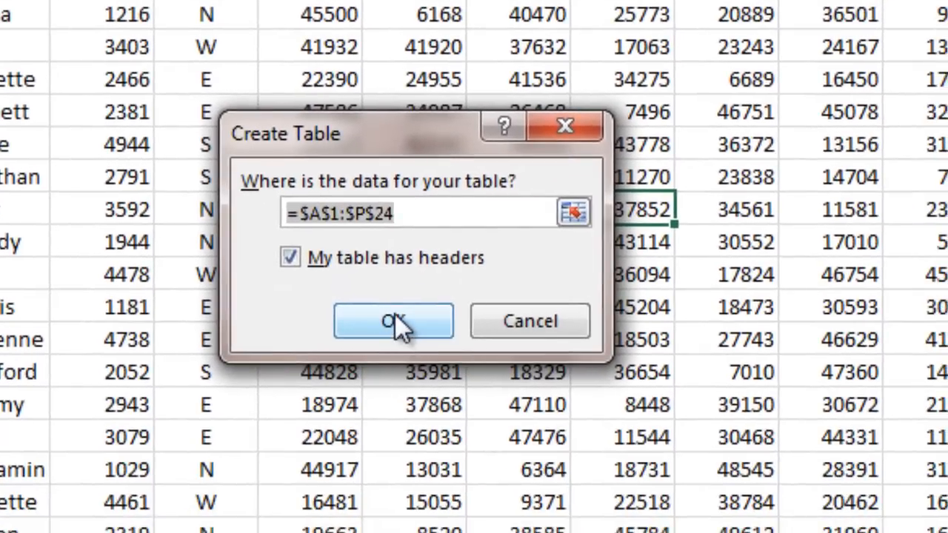
left_click(392, 321)
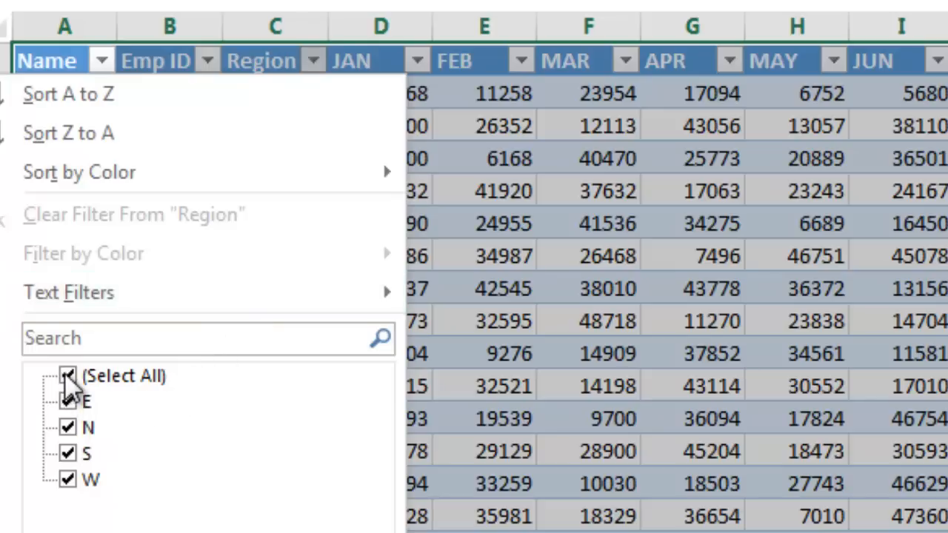
left_click(67, 377)
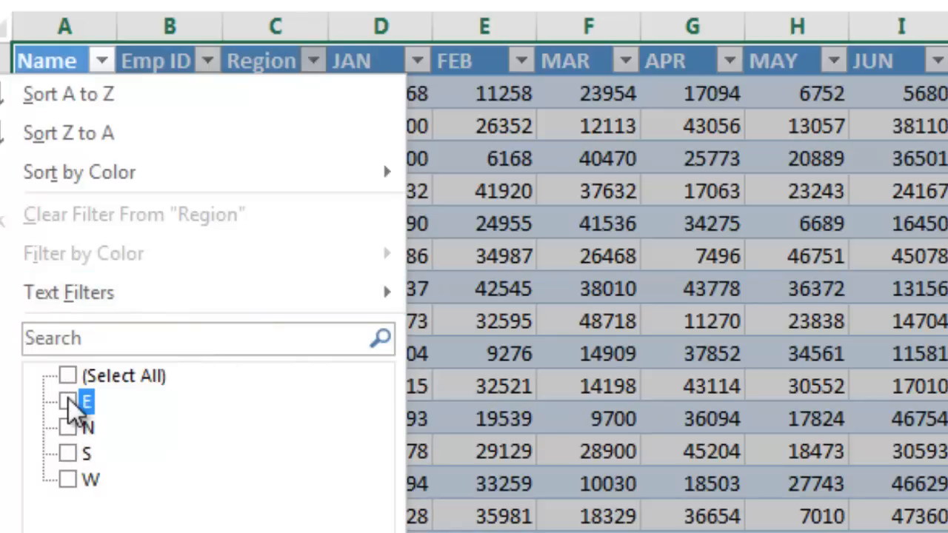
left_click(67, 401)
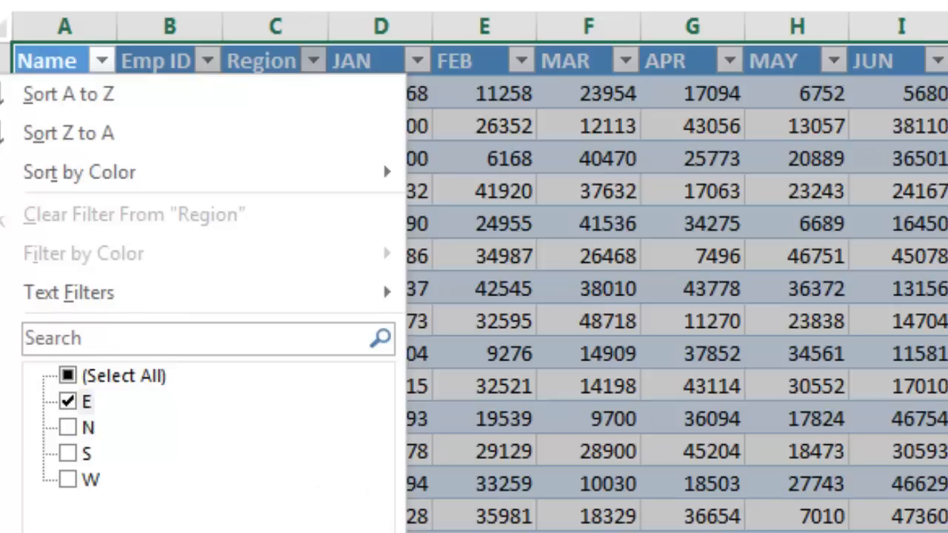
left_click(68, 401)
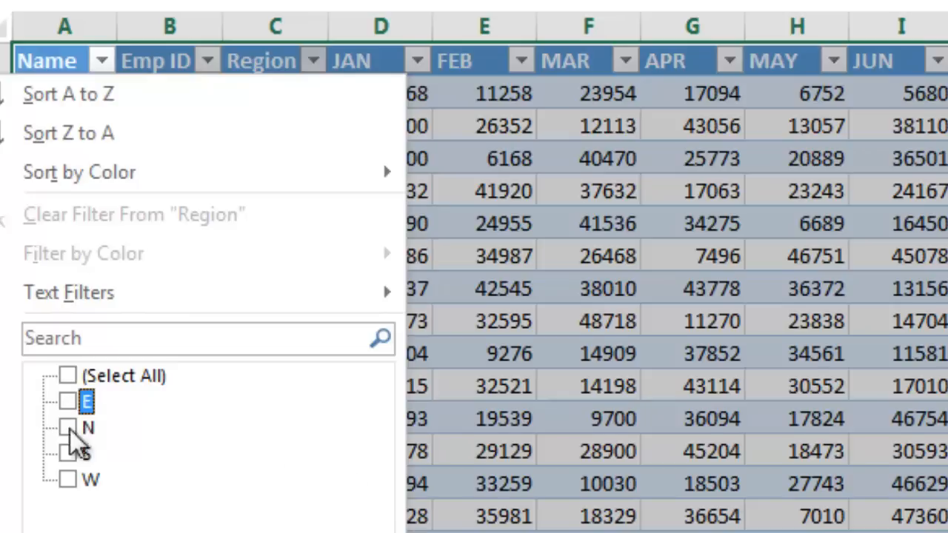
left_click(68, 452)
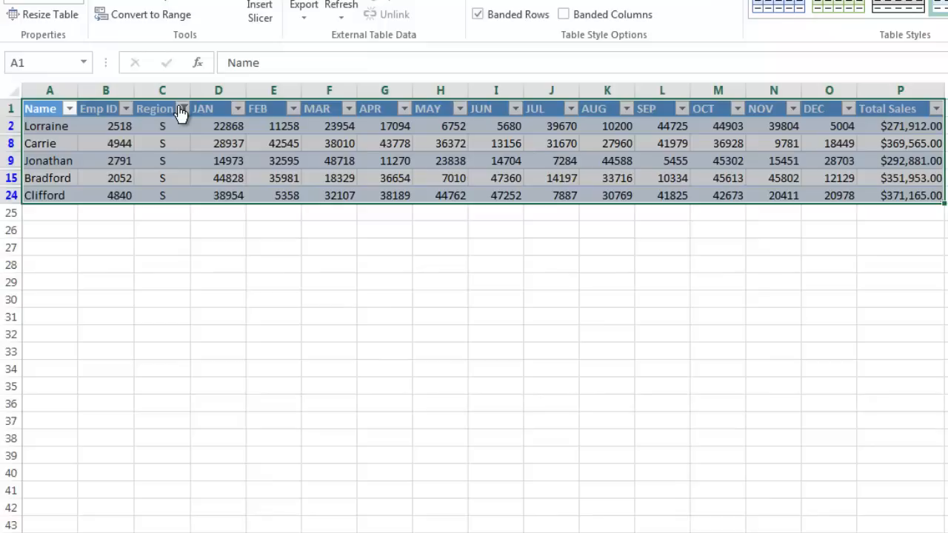
left_click(182, 108)
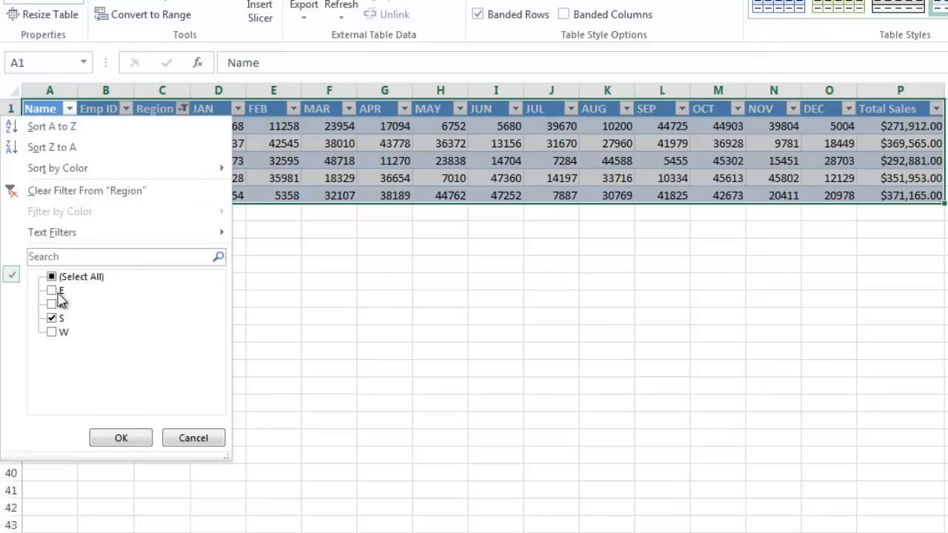
left_click(52, 289)
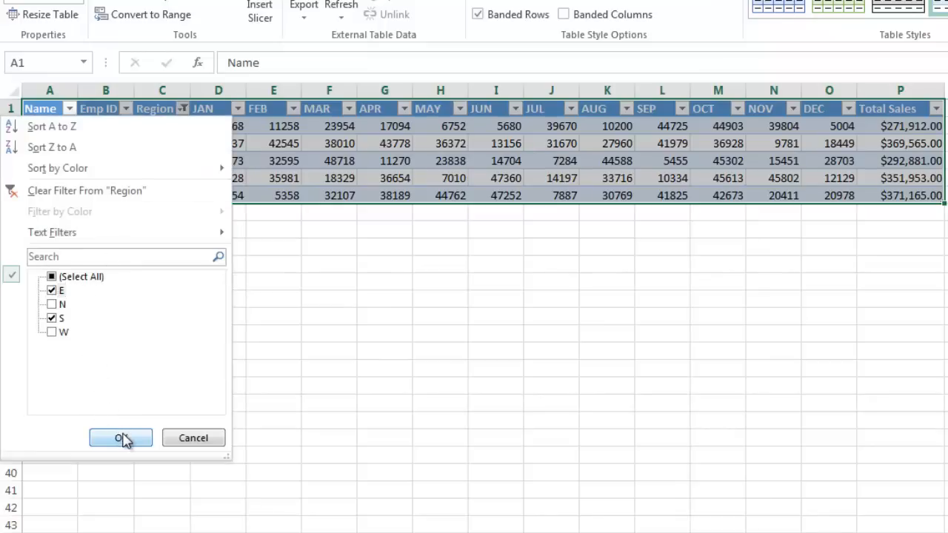
left_click(121, 438)
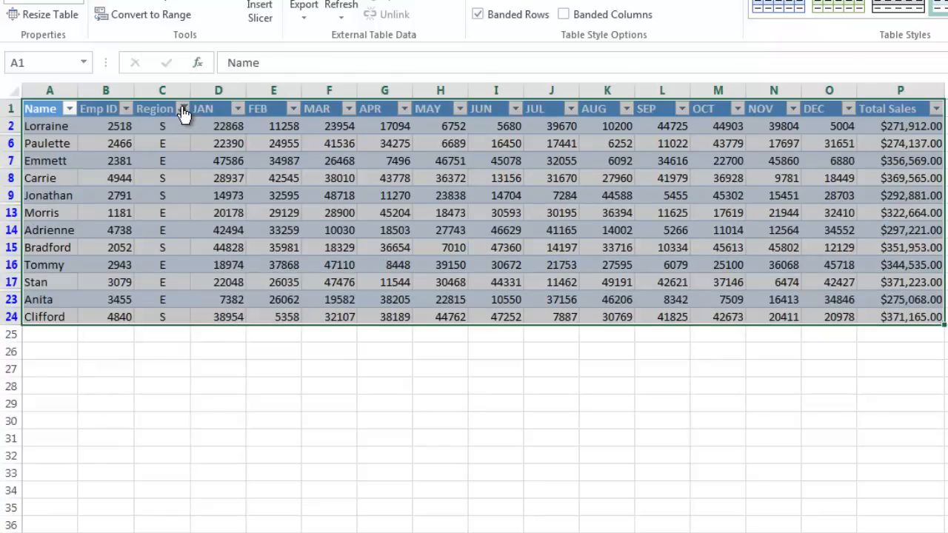
left_click(182, 108)
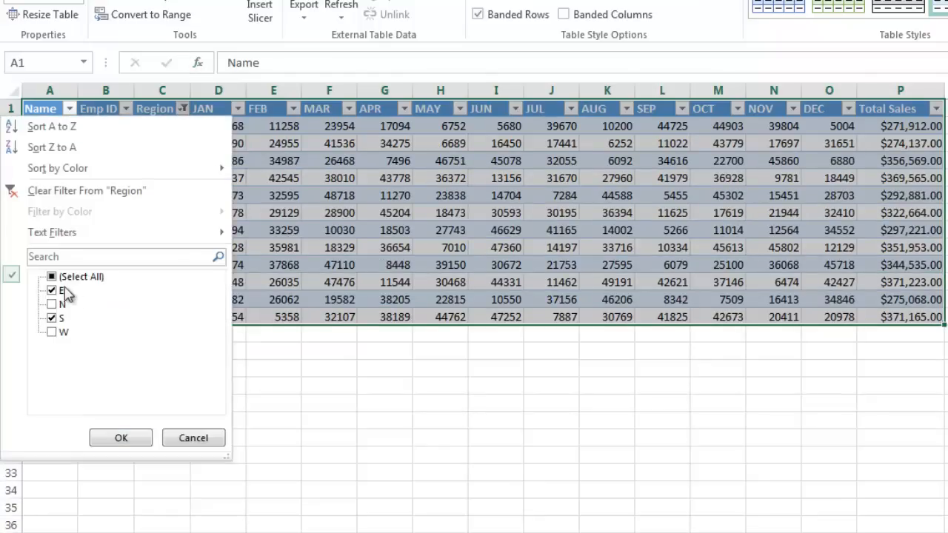
left_click(51, 276)
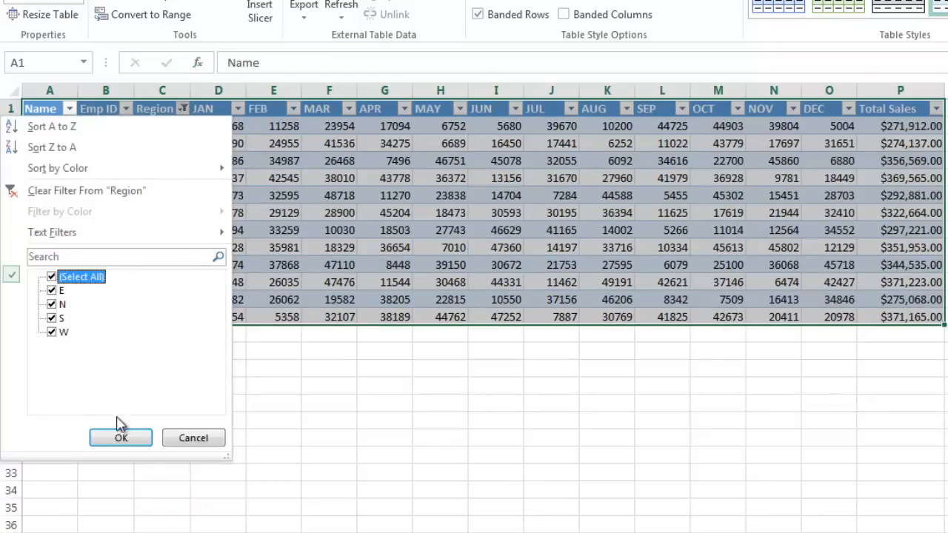
left_click(121, 437)
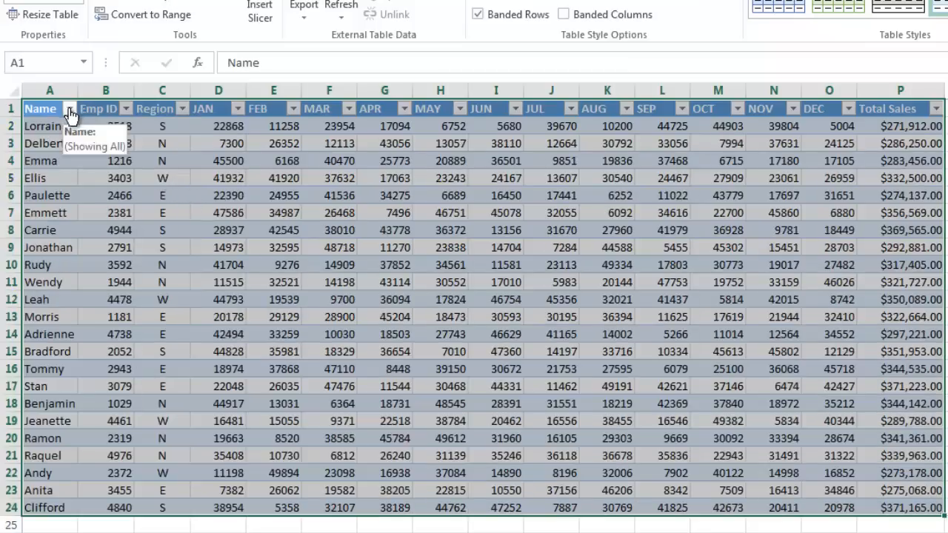
- Filter the Name column to Anita, Bradford, Carrie and Ellis
left_click(70, 108)
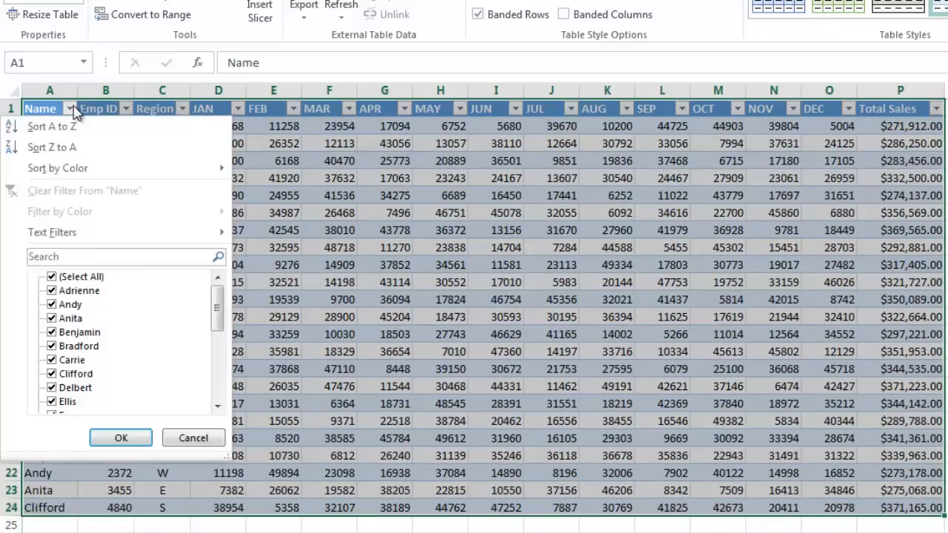
mouse_move(51, 276)
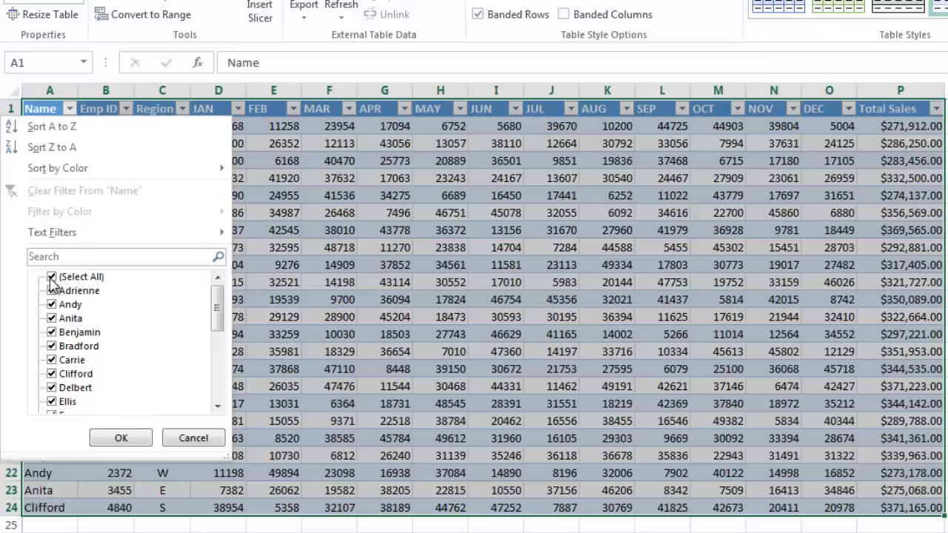
left_click(51, 277)
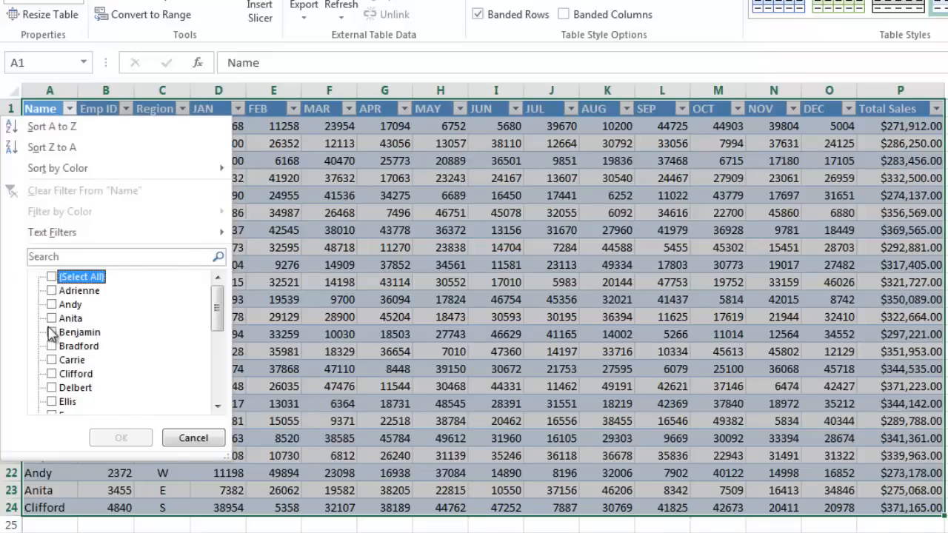
mouse_move(53, 324)
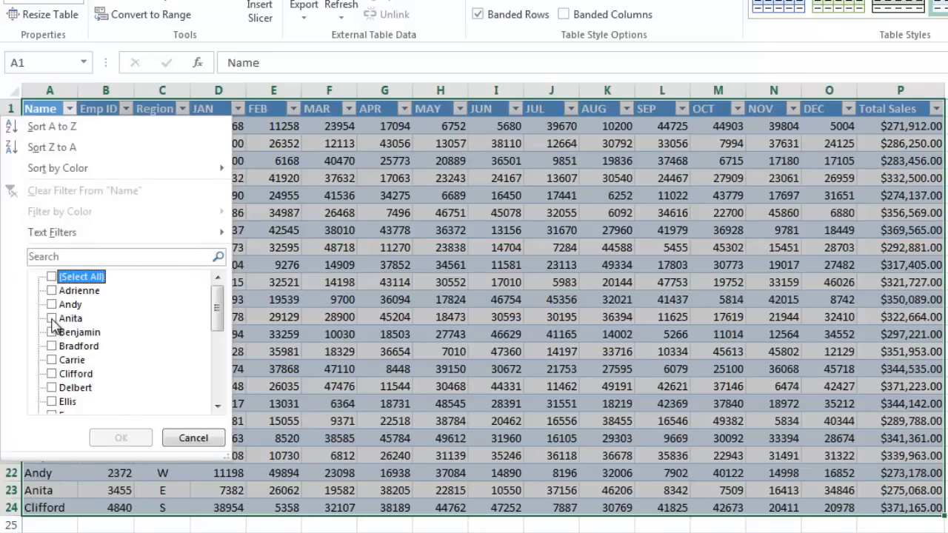
left_click(56, 346)
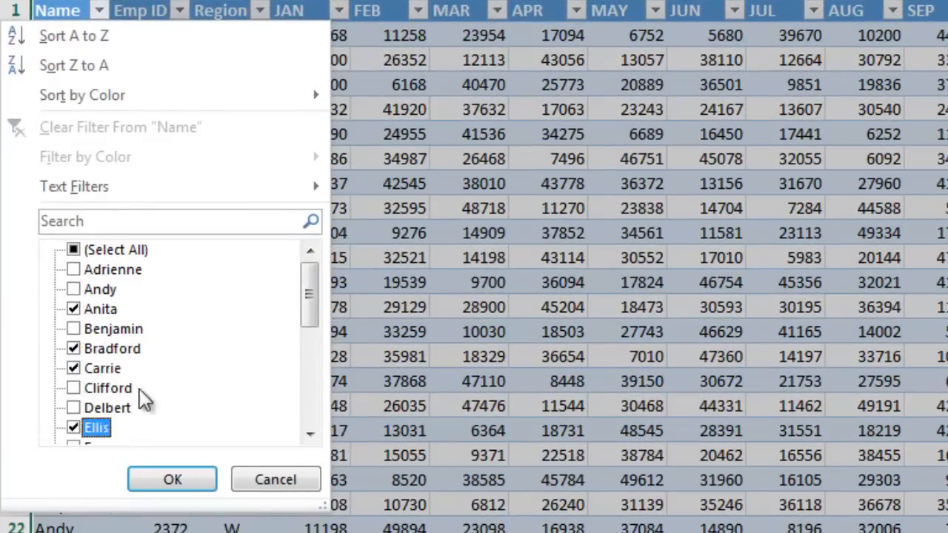
left_click(172, 479)
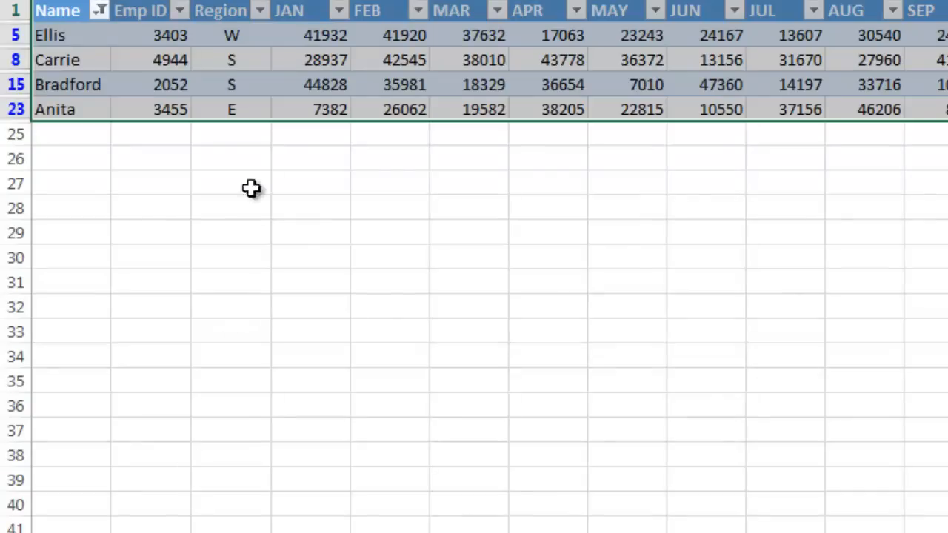
- Filter the Region column to S, leaving only Carrie and Bradford
left_click(258, 11)
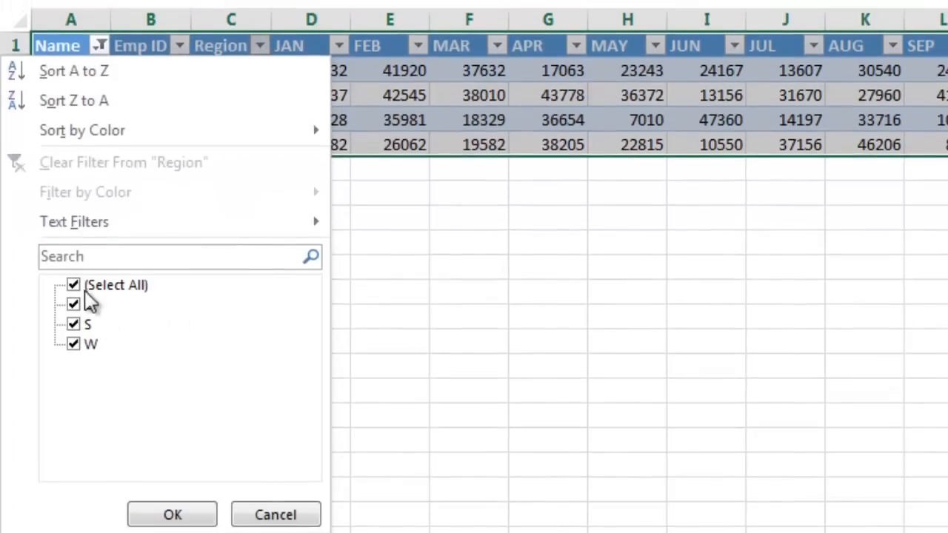
left_click(73, 285)
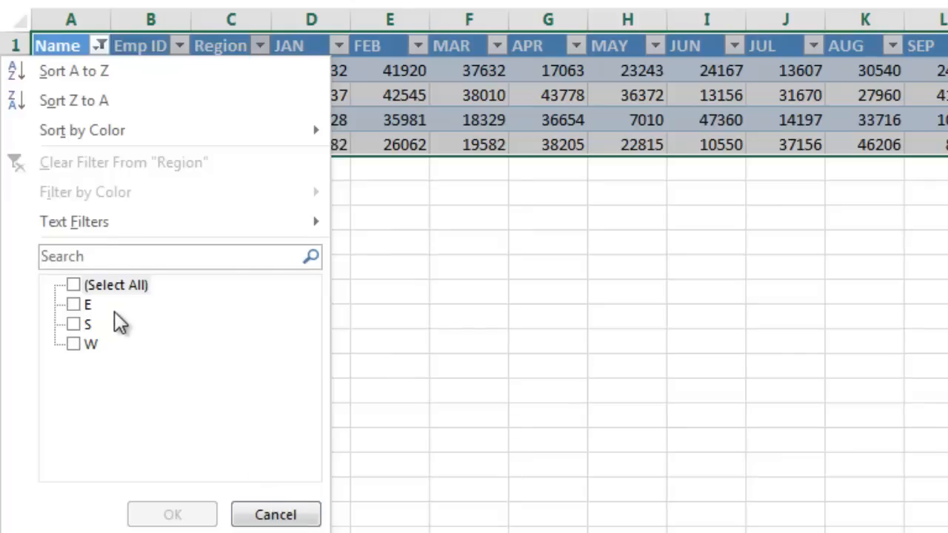
mouse_move(100, 368)
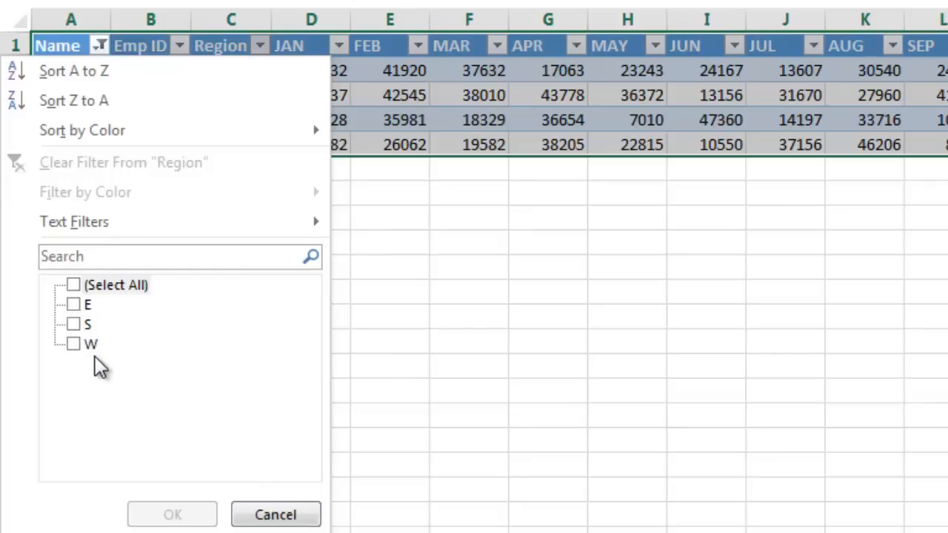
mouse_move(100, 322)
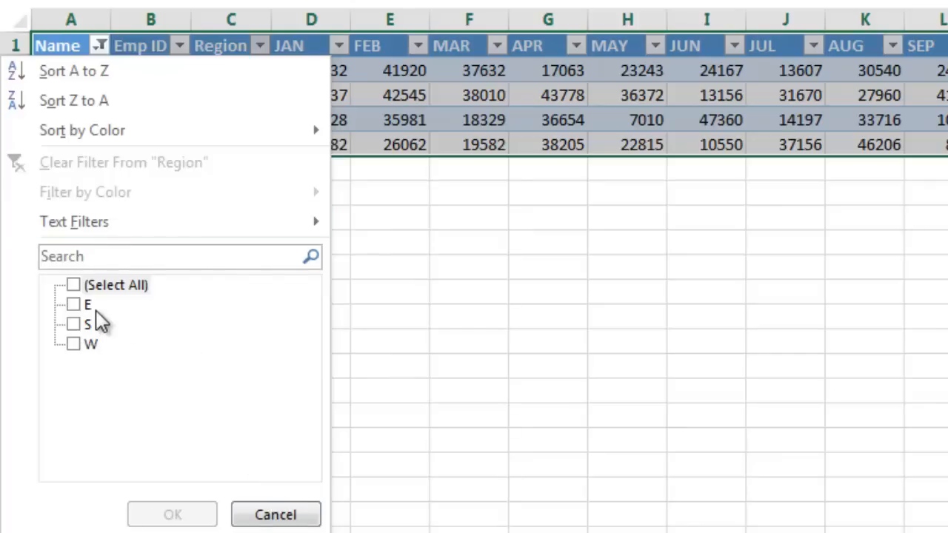
mouse_move(74, 323)
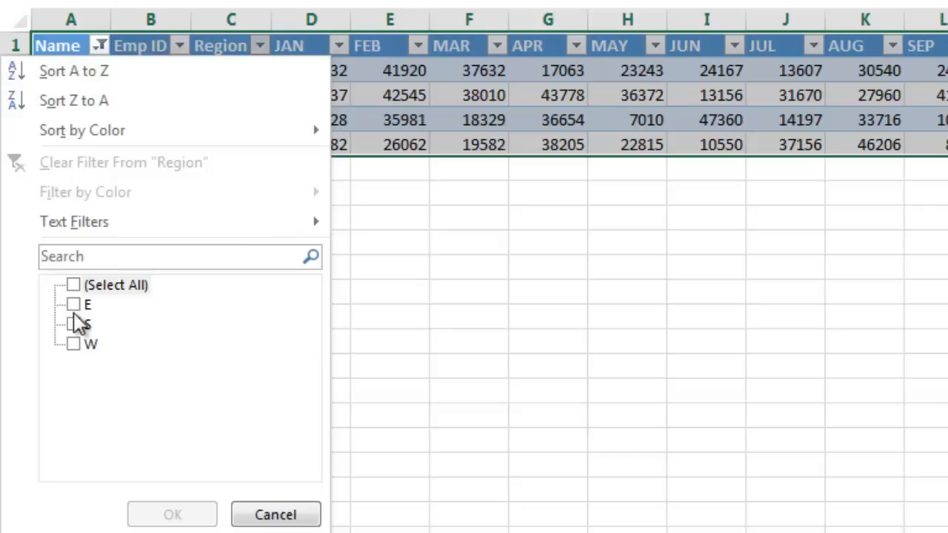
left_click(74, 324)
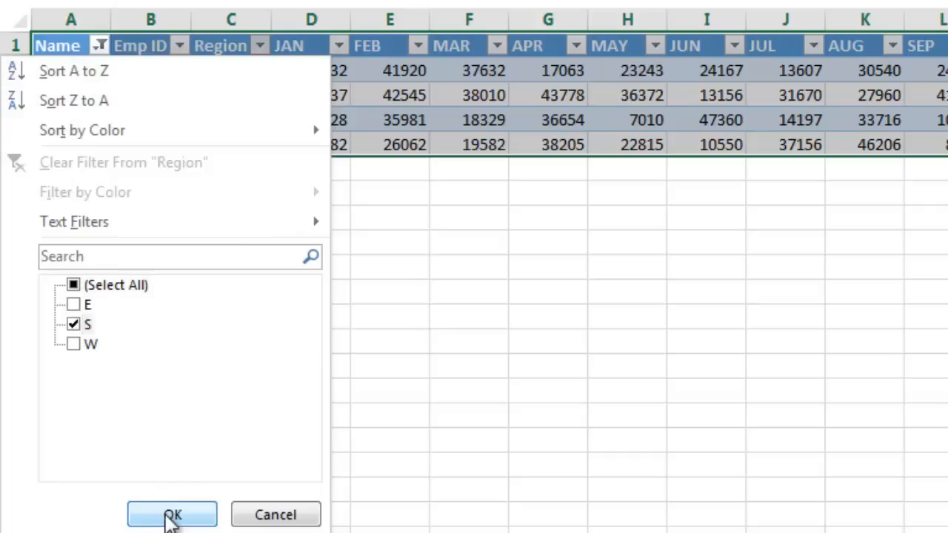
left_click(172, 514)
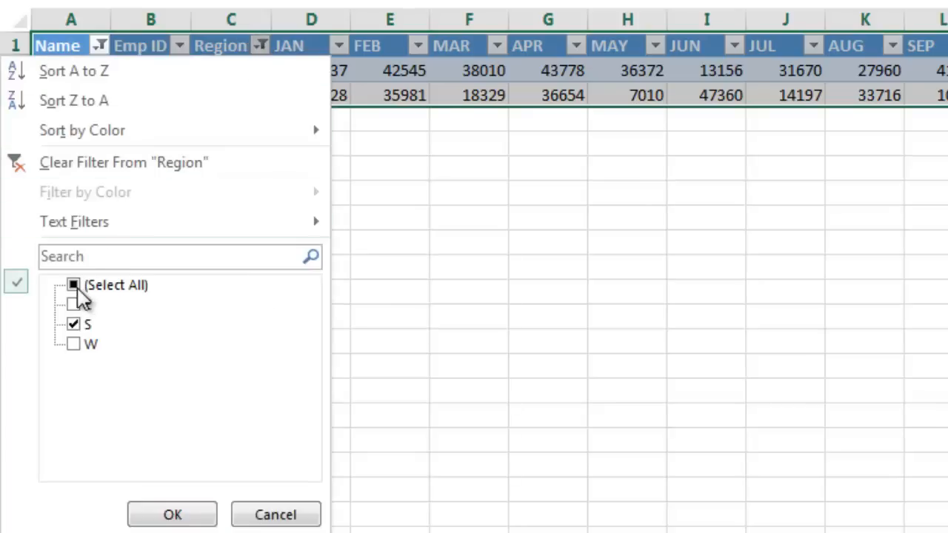
left_click(171, 514)
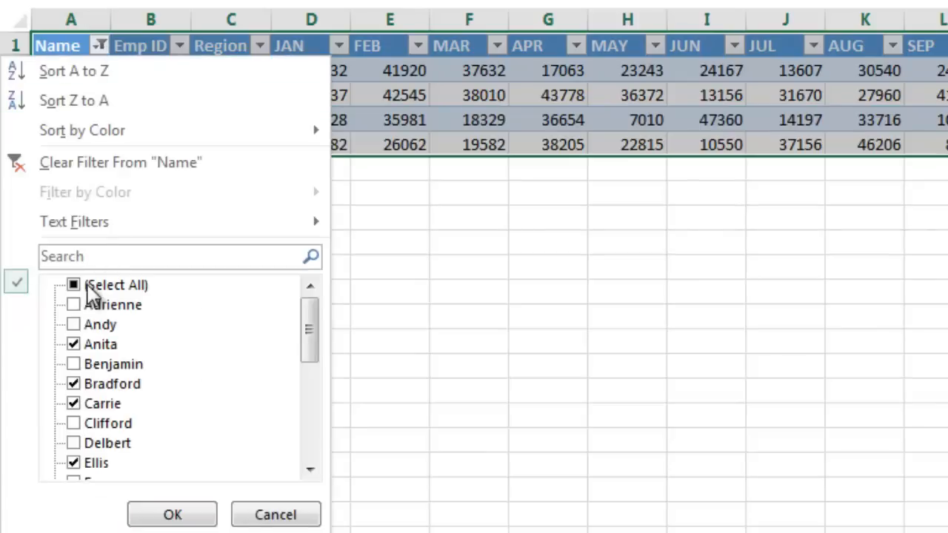
- Clear the table filters so all rows are visible again
left_click(172, 514)
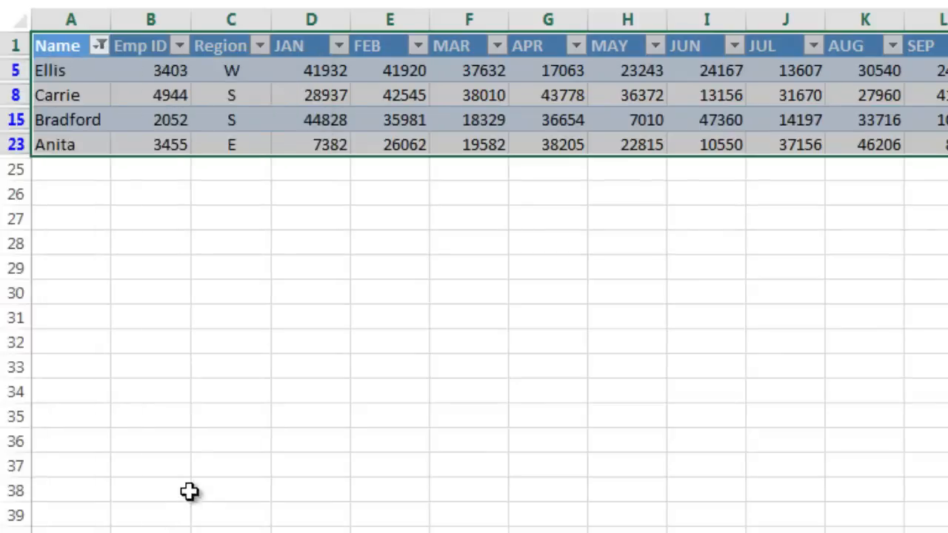
left_click(98, 45)
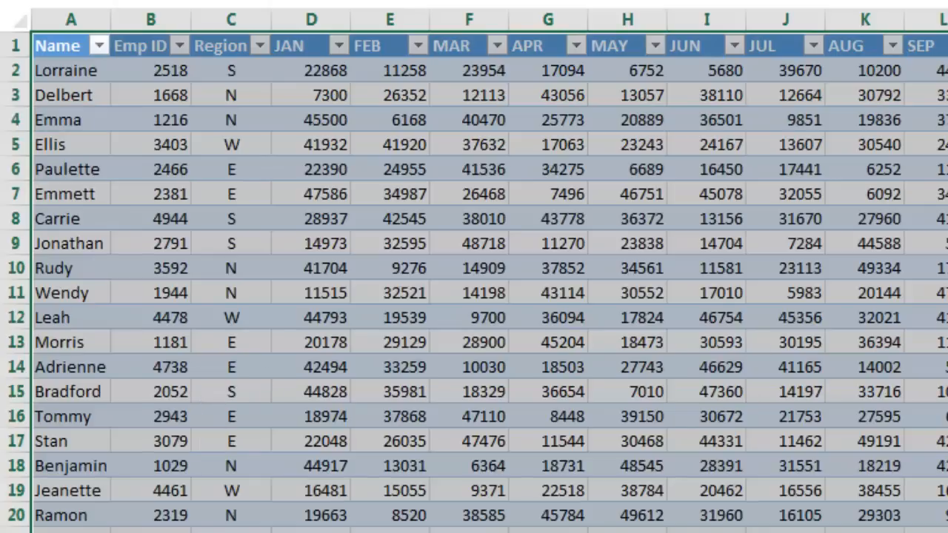
scroll("down", 3)
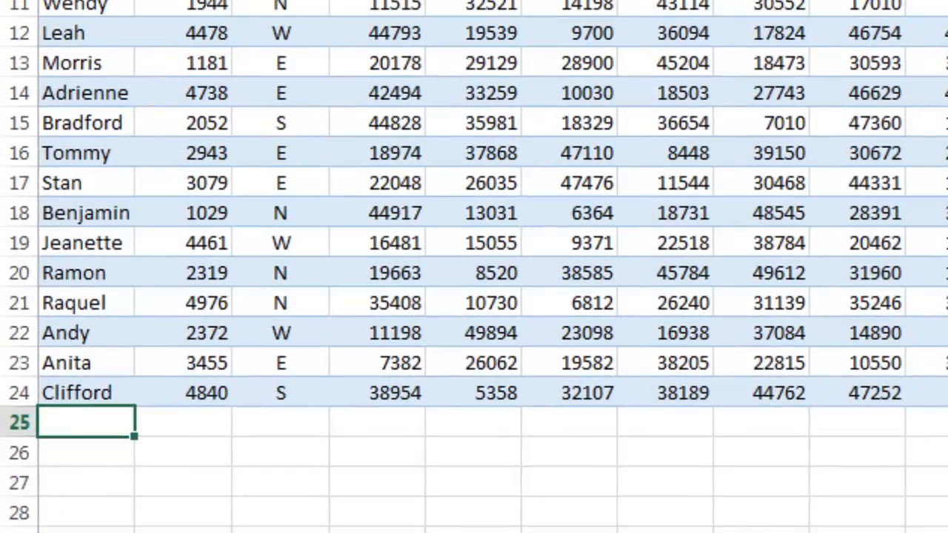
- Add row 25: Robert, Emp ID 3400, region N, DEC 15000
type("Robert")
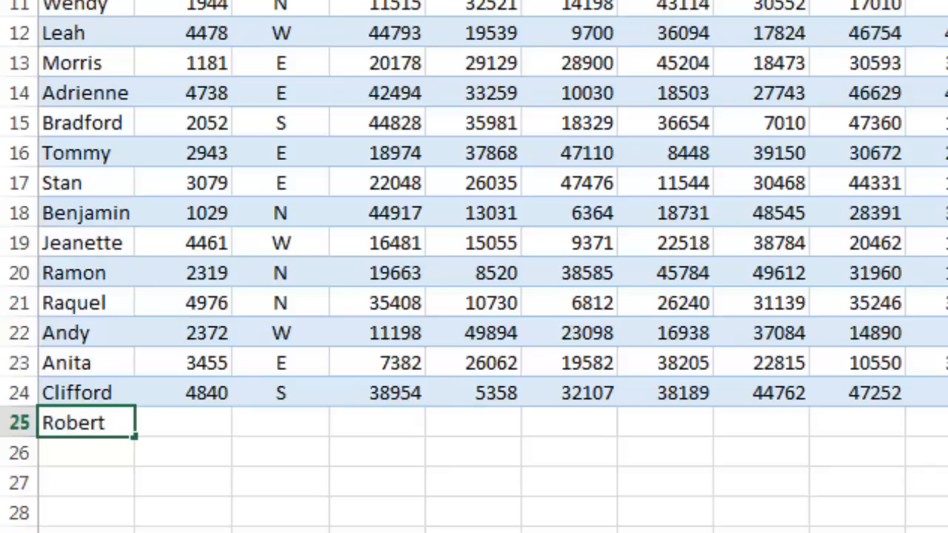
key("Tab")
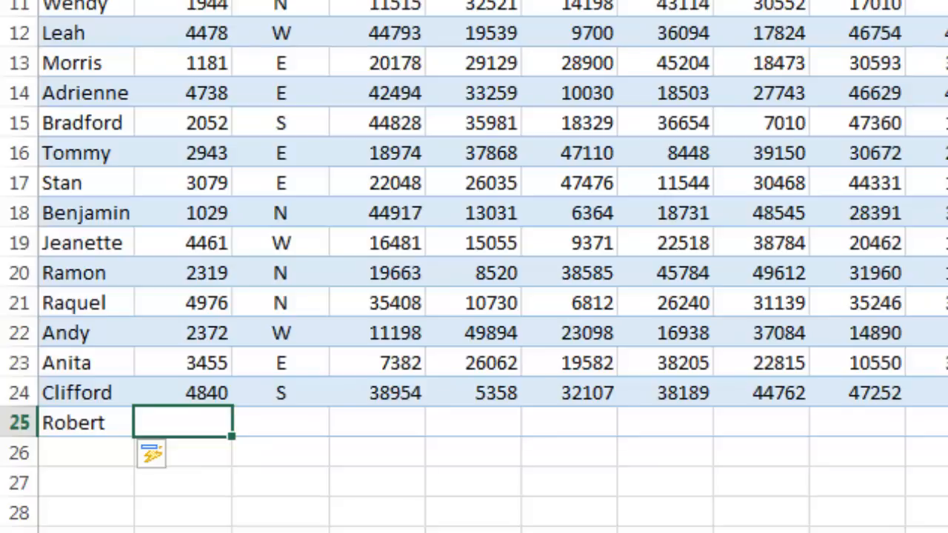
type("3400")
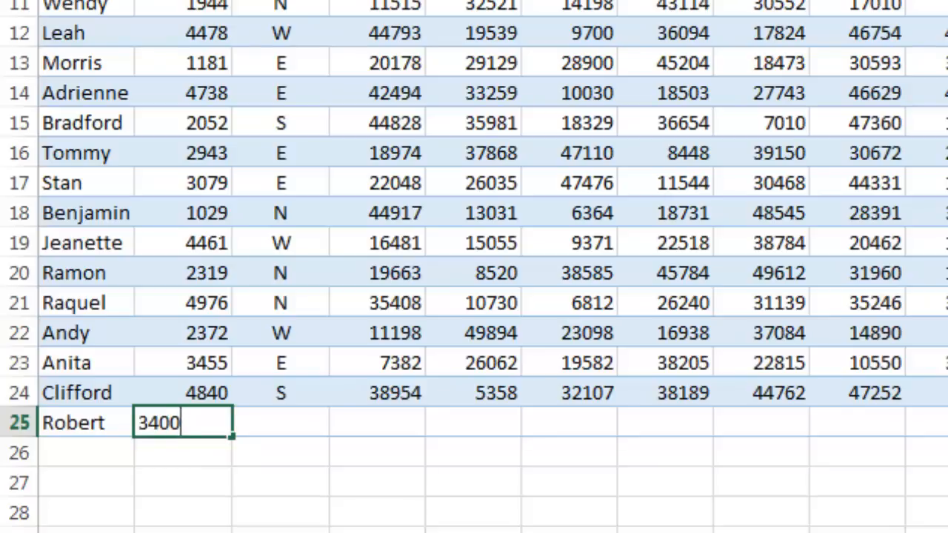
key("Tab")
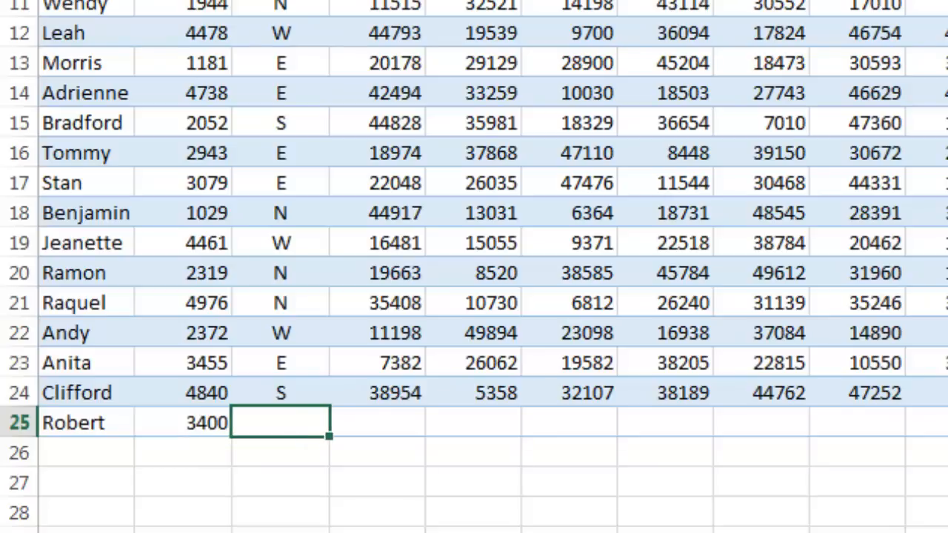
type("N")
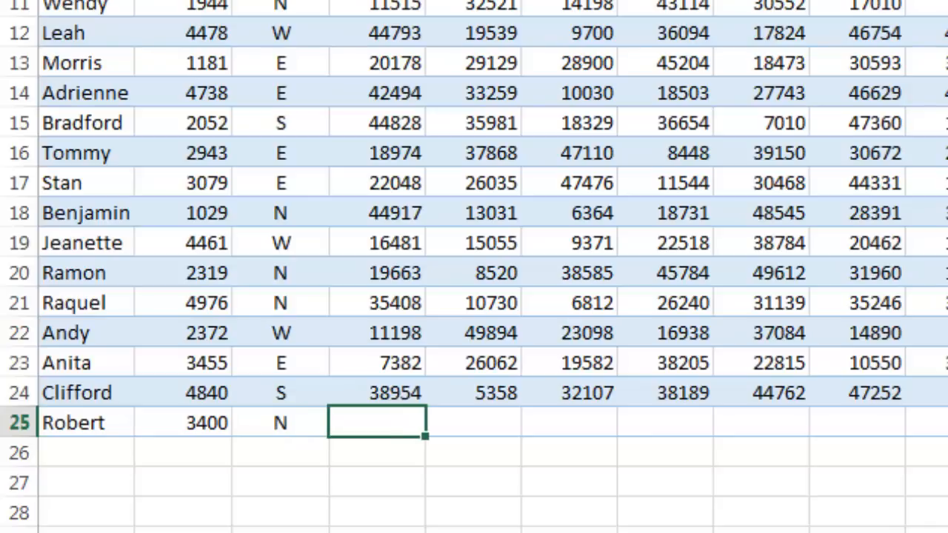
left_click(747, 422)
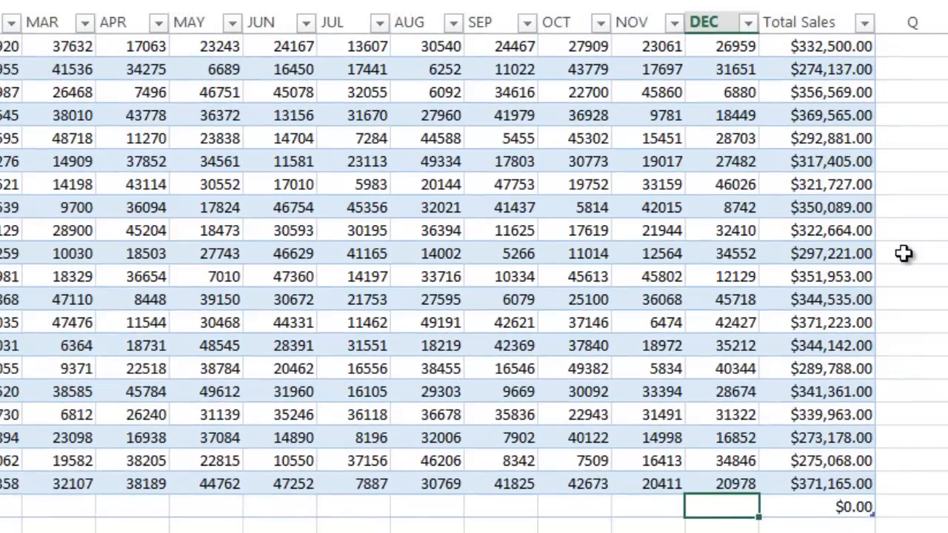
type("15000")
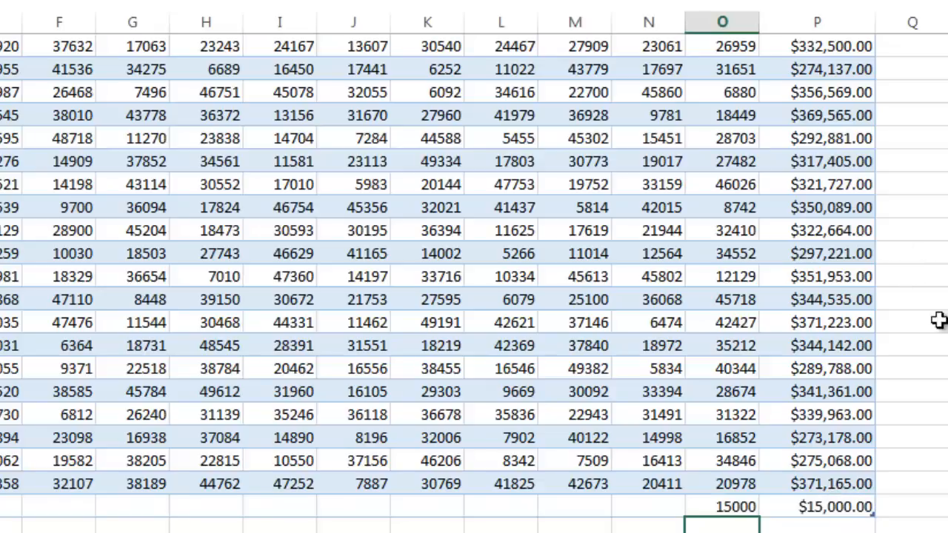
left_click(911, 21)
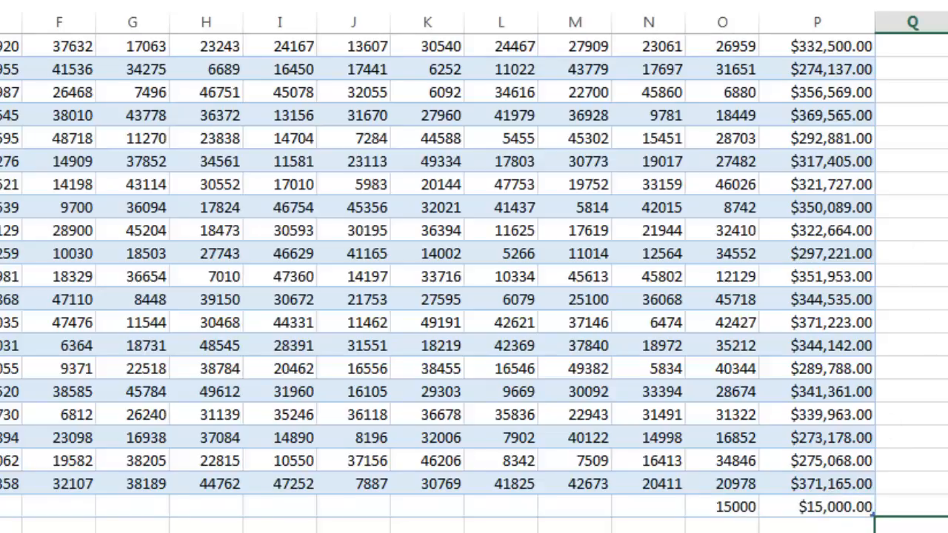
scroll("left", 3)
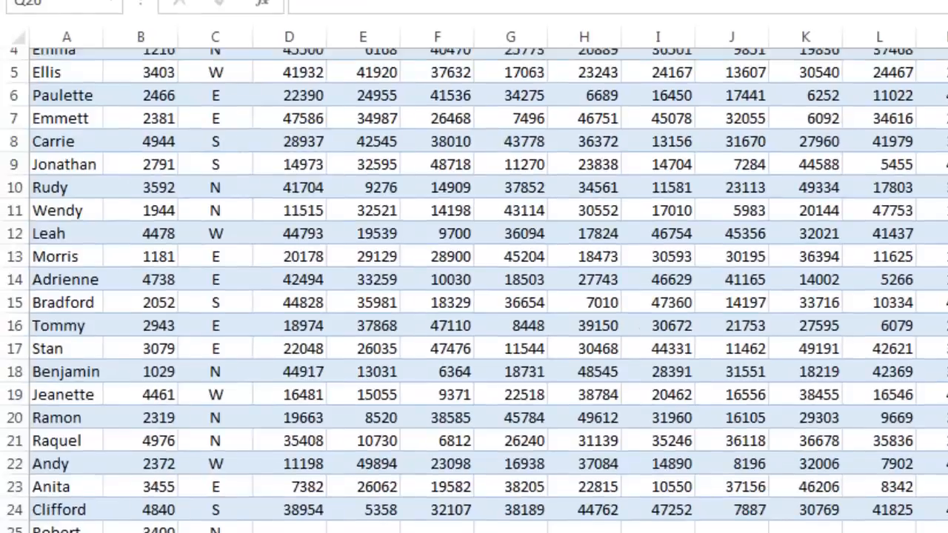
scroll("up", 3)
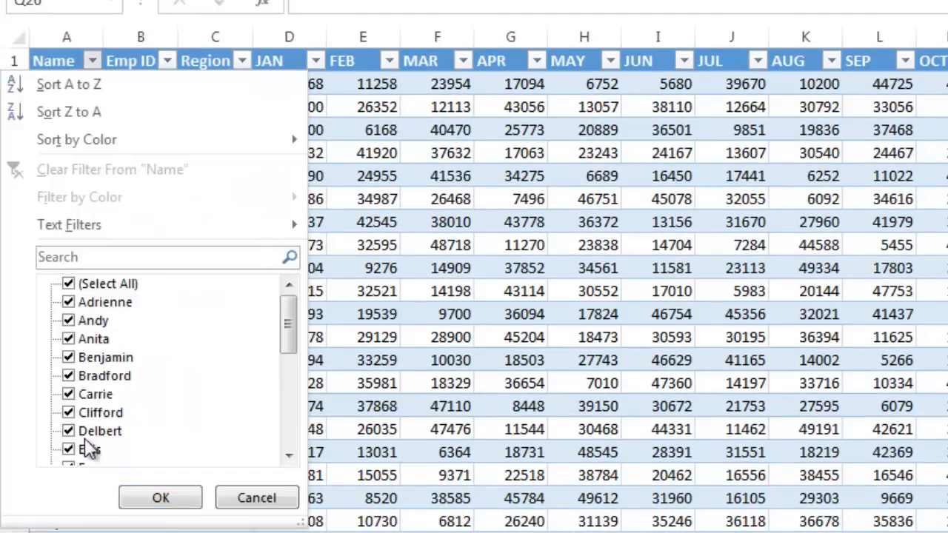
left_click(67, 283)
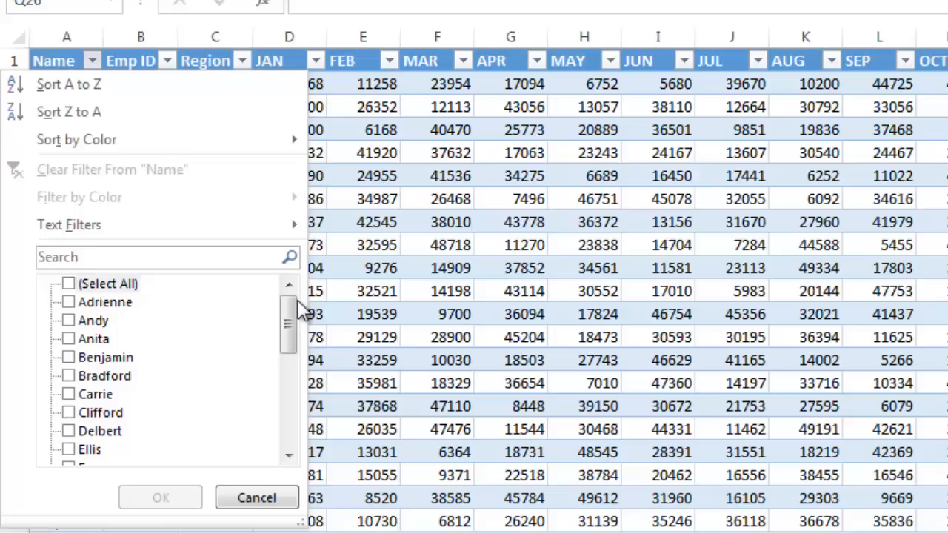
scroll("down", 3)
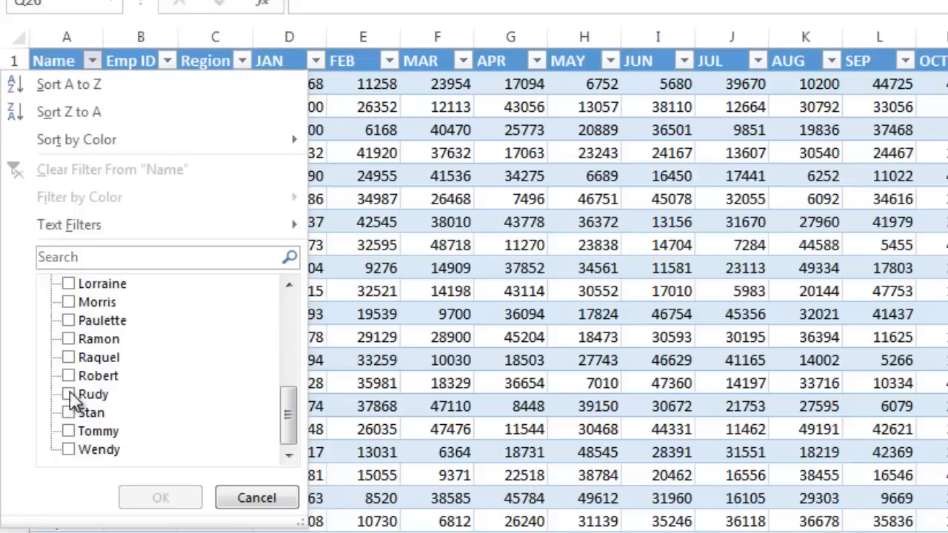
left_click(160, 496)
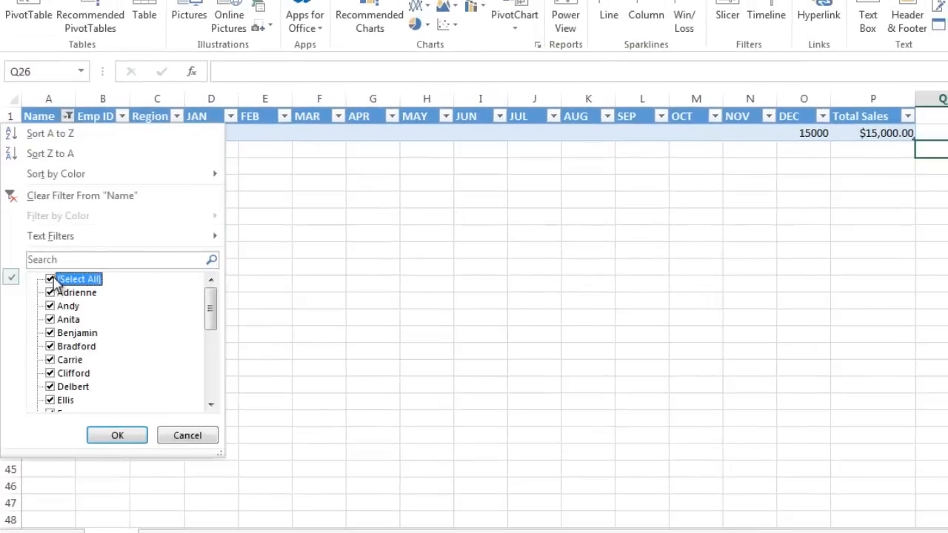
left_click(117, 435)
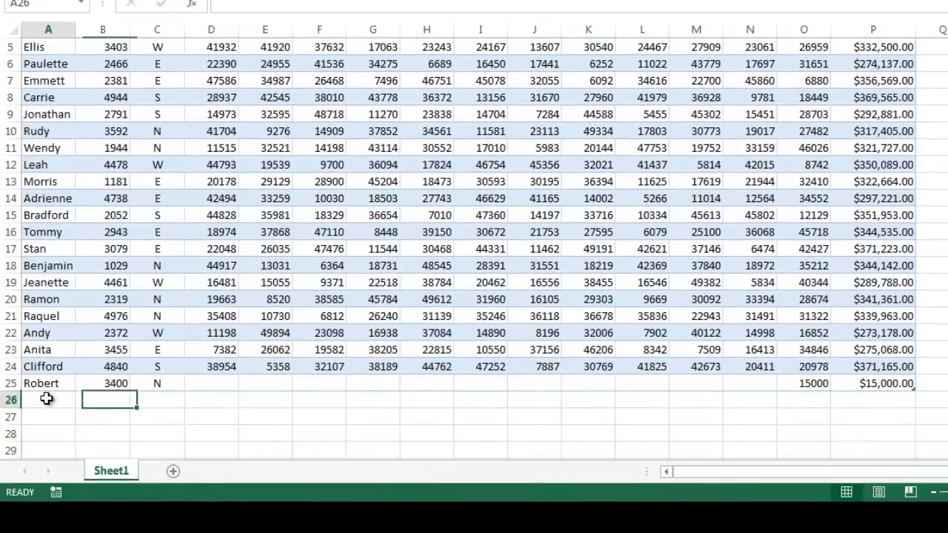
- Enter Sally in A26 via AutoComplete with Emp ID 3401
type("Sa")
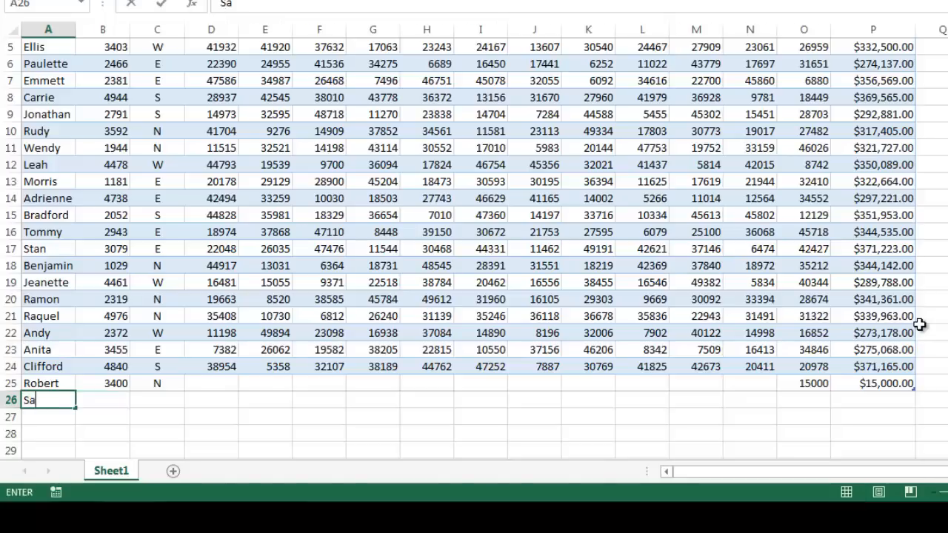
key("Enter")
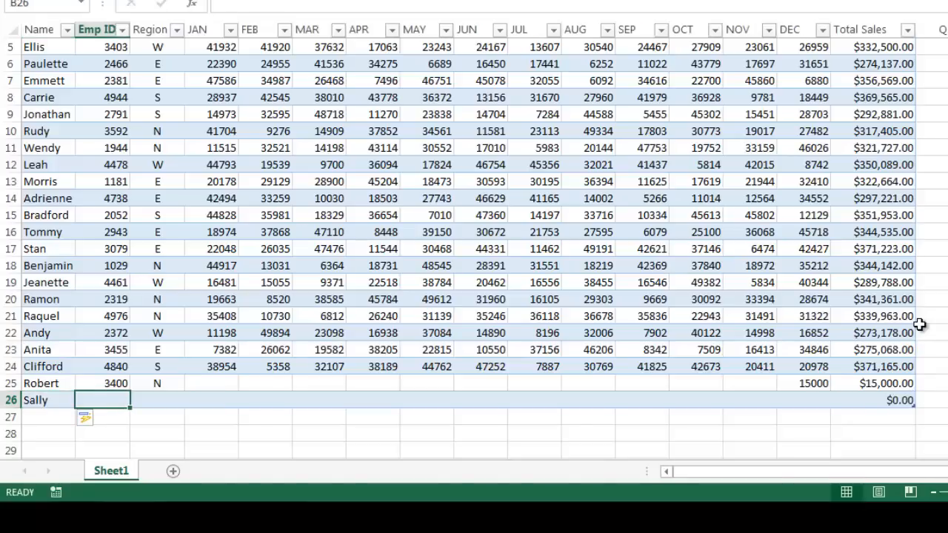
type("3401")
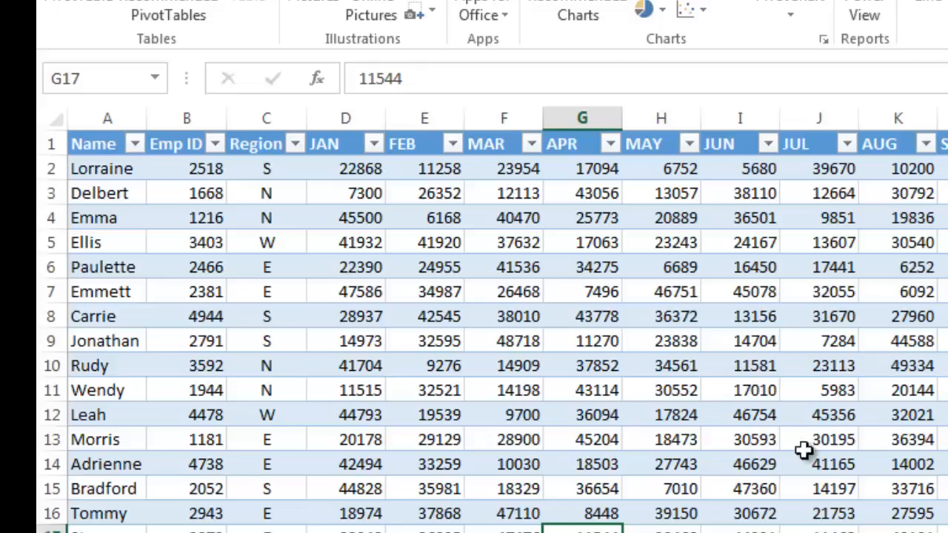
mouse_move(650, 501)
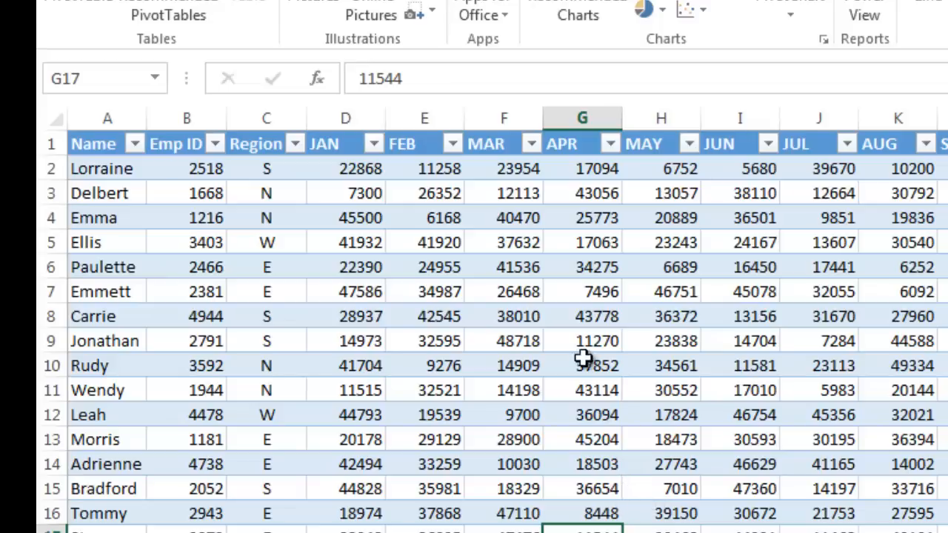
- Convert the sales table to a normal range through the Table context menu
left_click(581, 266)
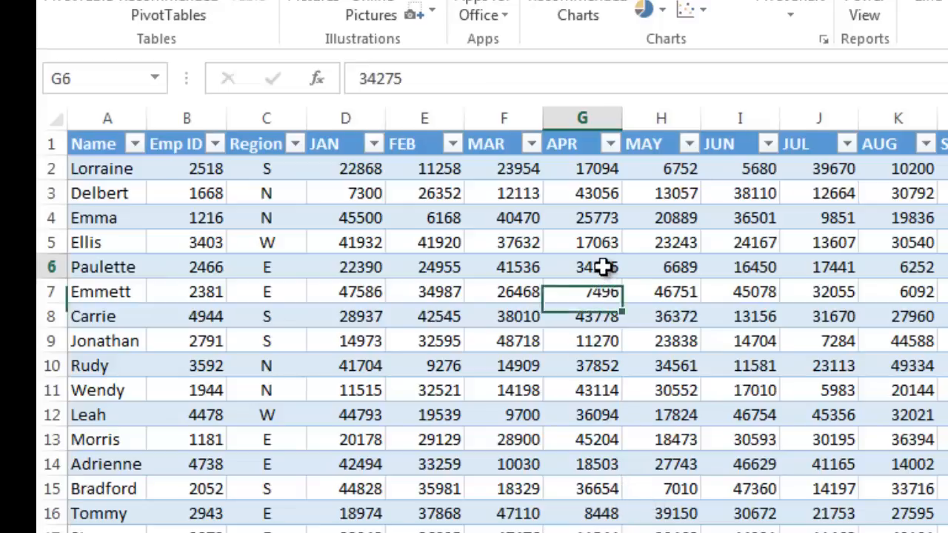
right_click(596, 266)
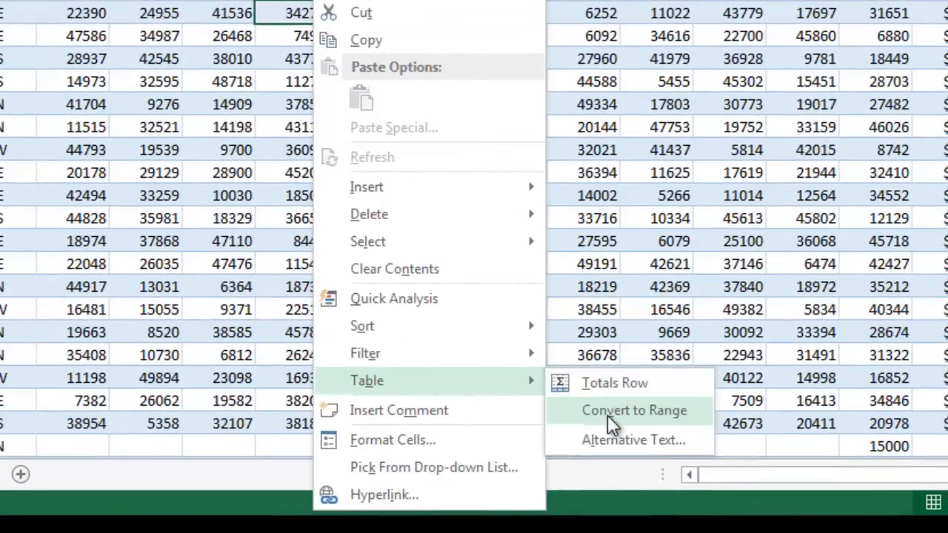
left_click(633, 410)
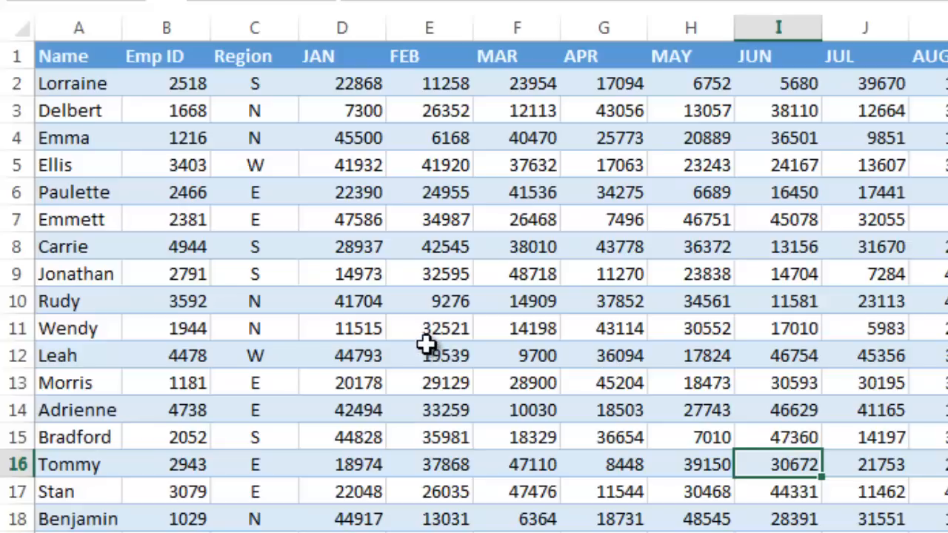
mouse_move(20, 28)
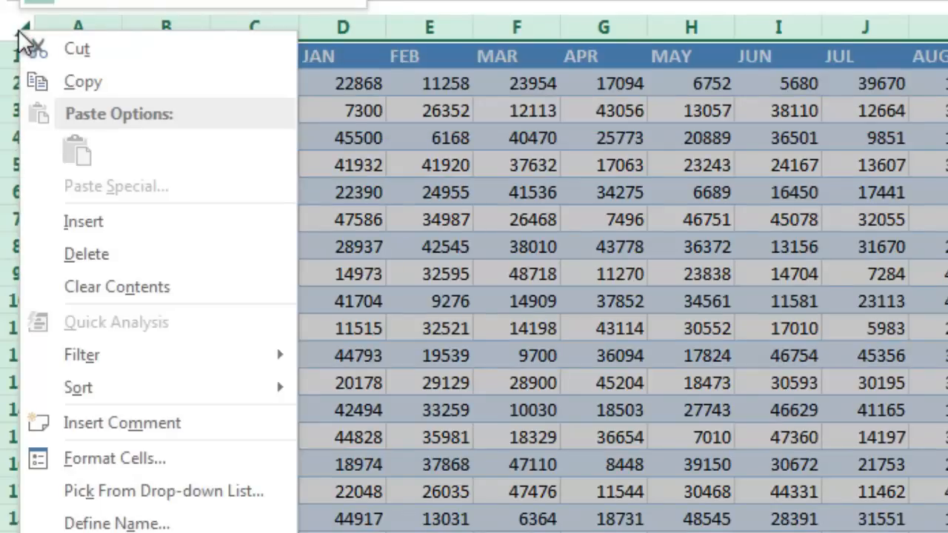
mouse_move(83, 81)
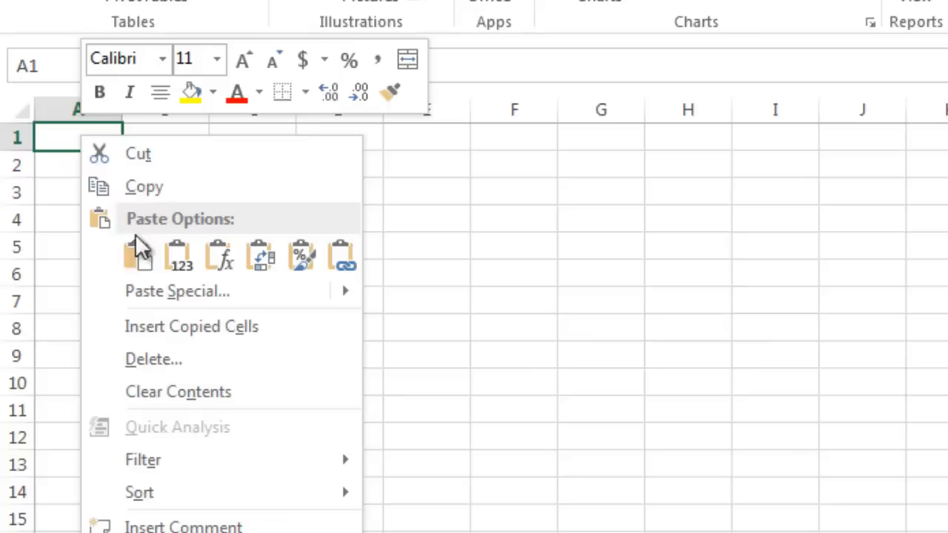
- Copy the whole sales sheet and bring up paste options at A1 of the blank sheet
left_click(137, 256)
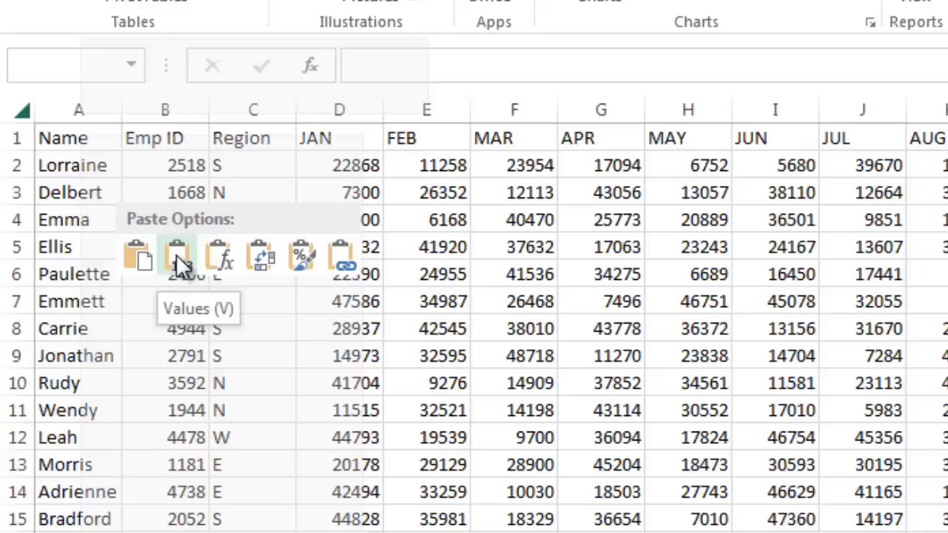
mouse_move(220, 258)
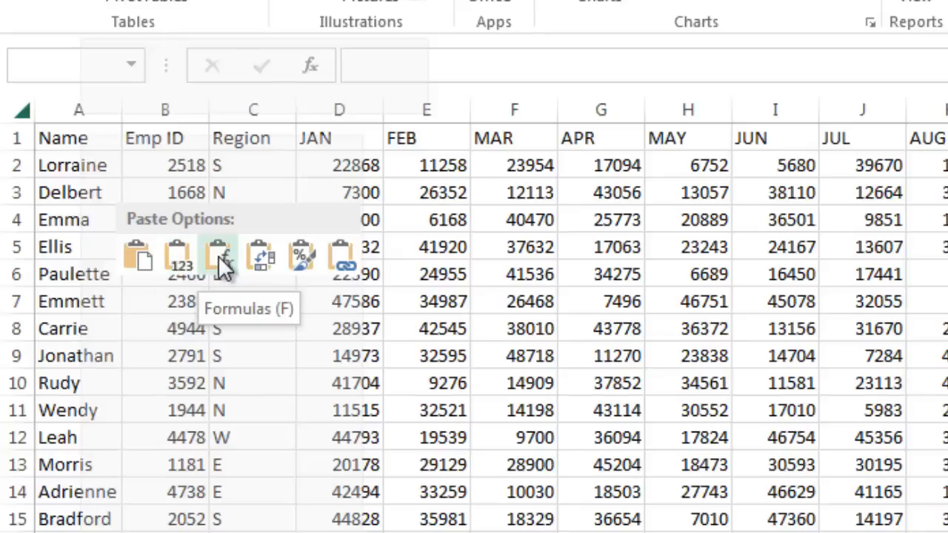
mouse_move(261, 258)
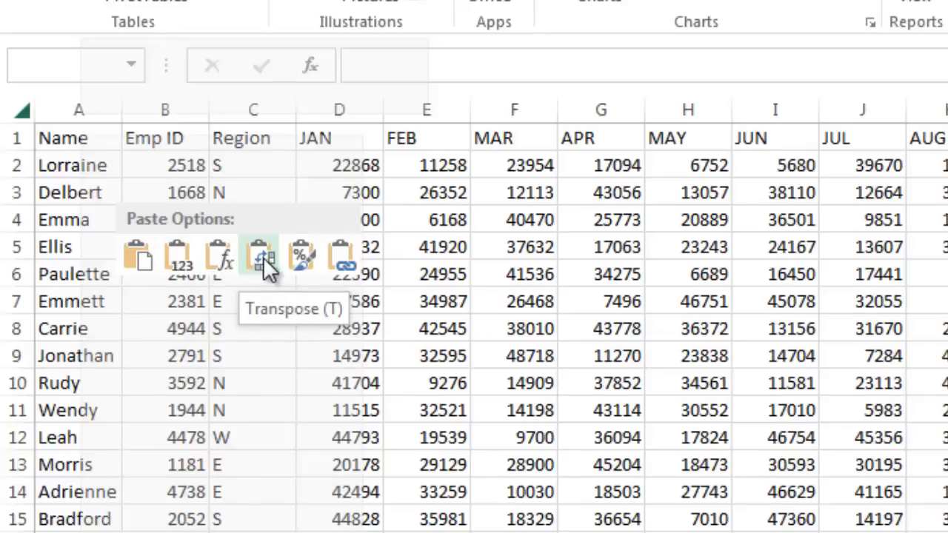
right_click(78, 137)
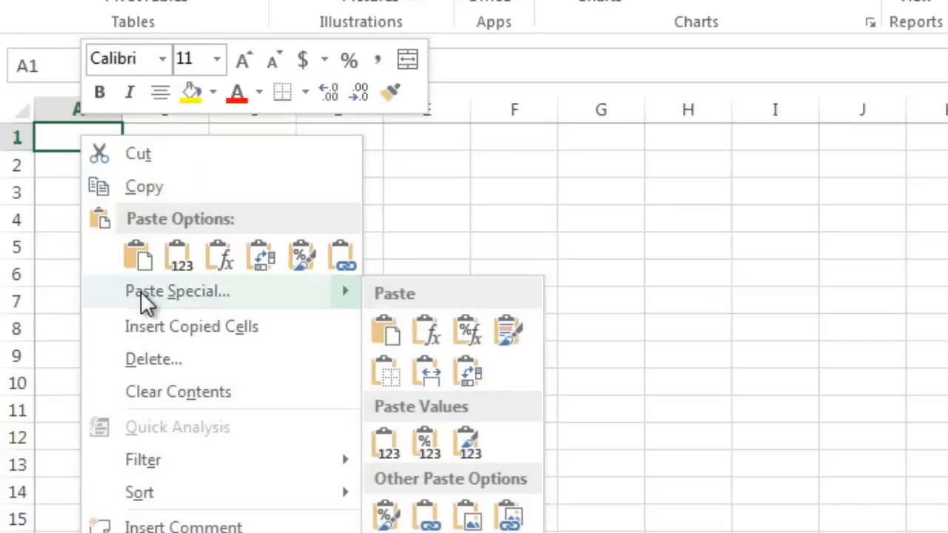
- Paste Special the copied data using 'Formulas and number formats'
left_click(177, 291)
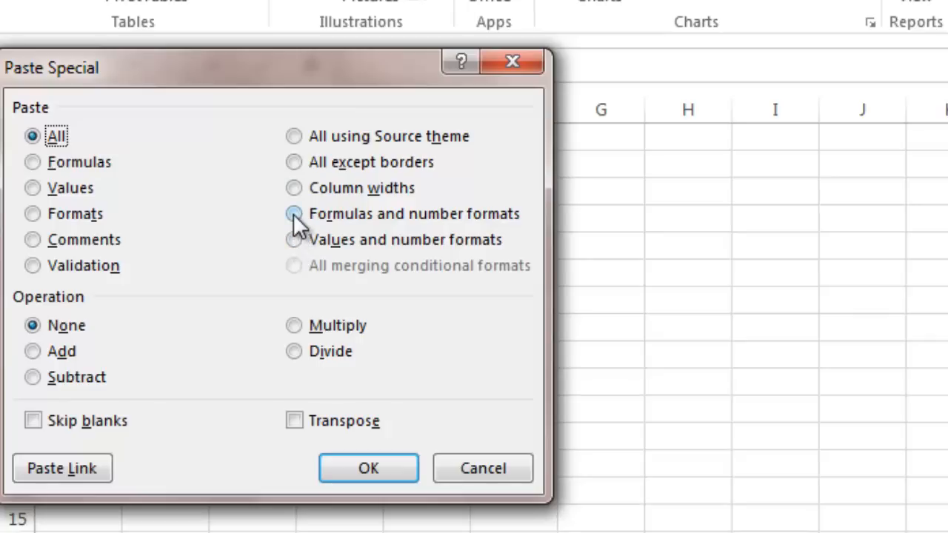
left_click(294, 213)
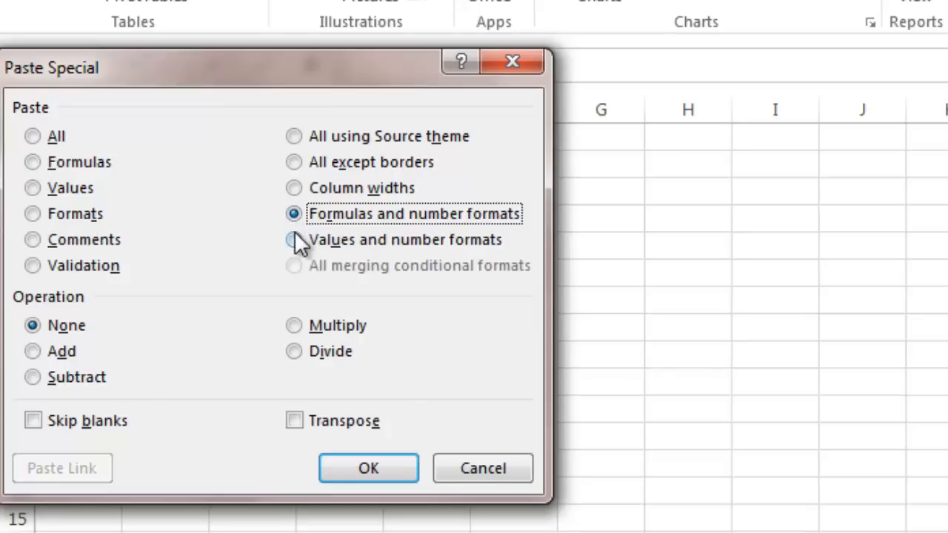
mouse_move(288, 222)
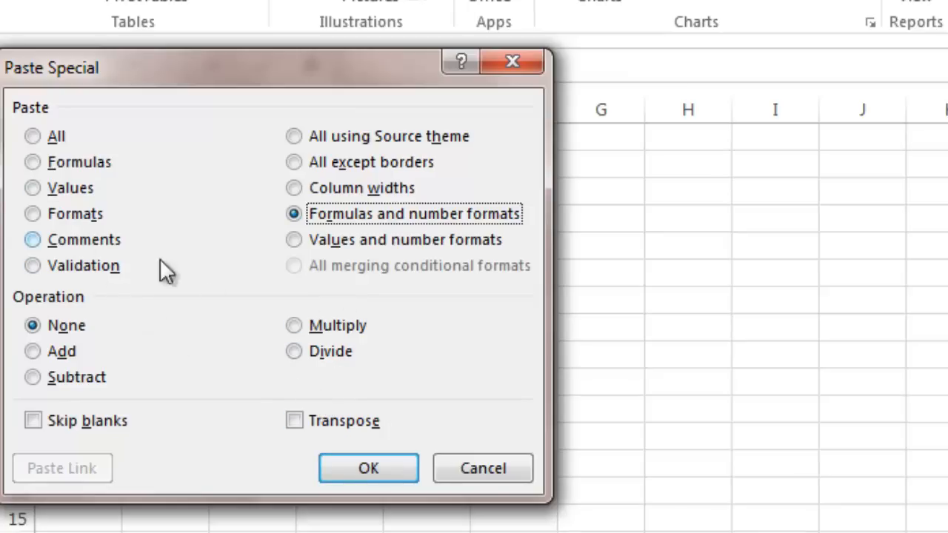
left_click(368, 468)
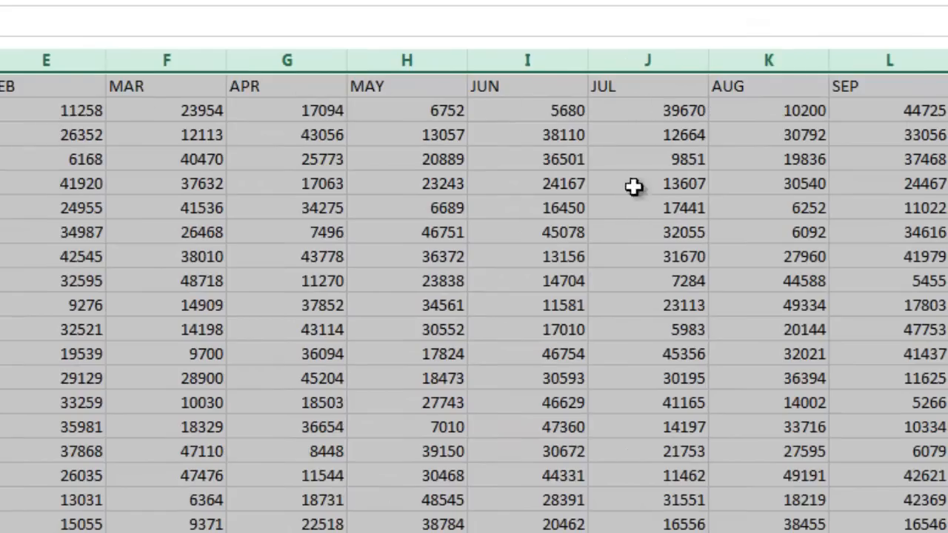
scroll("right", 3)
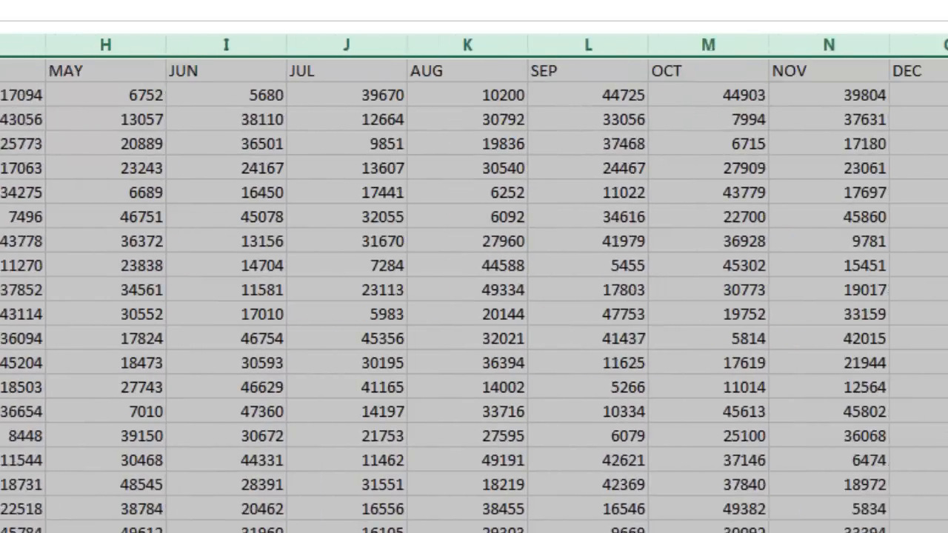
scroll("right", 3)
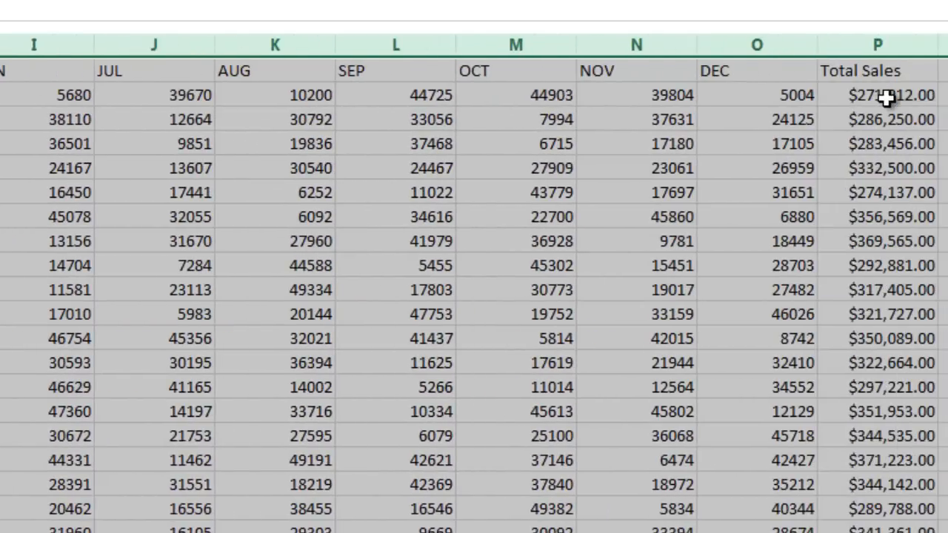
left_click(878, 94)
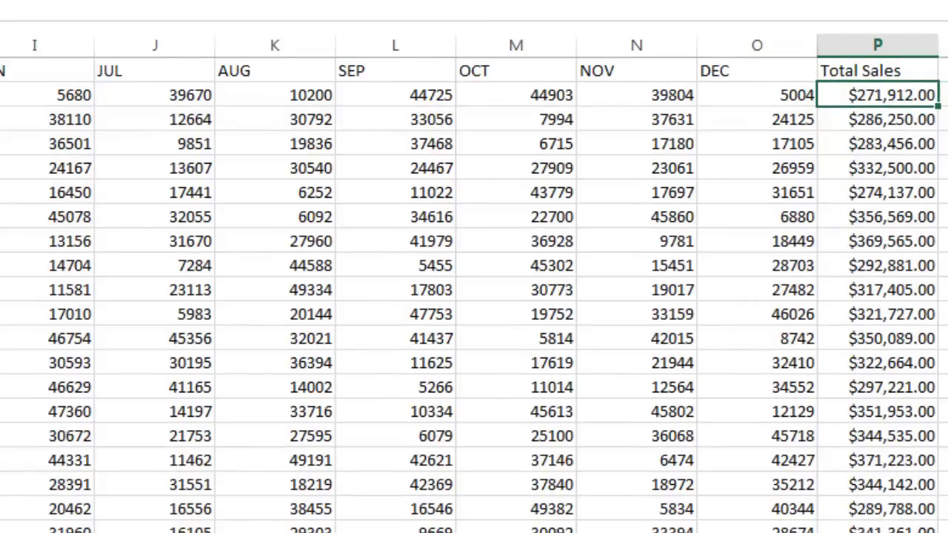
scroll("left", 3)
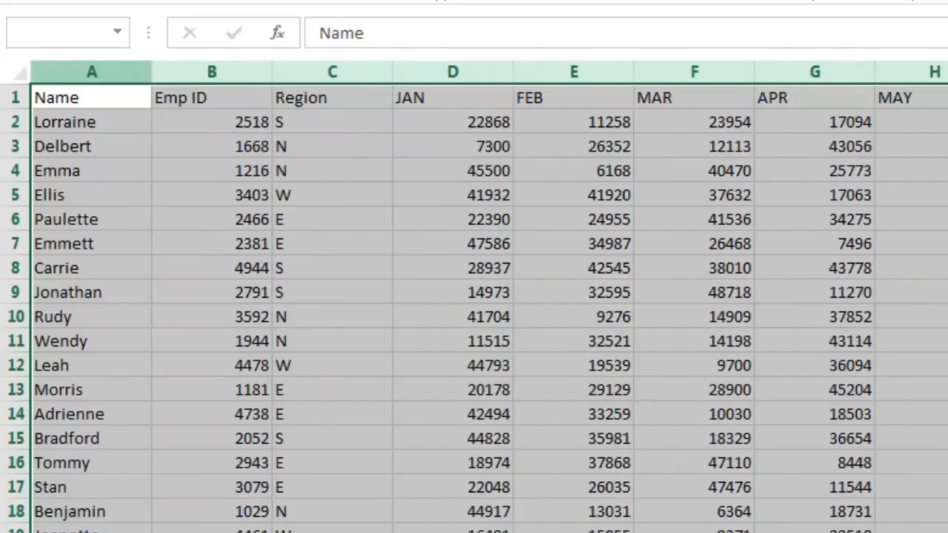
- AutoFit the column width of all pasted sales columns
scroll("right", 3)
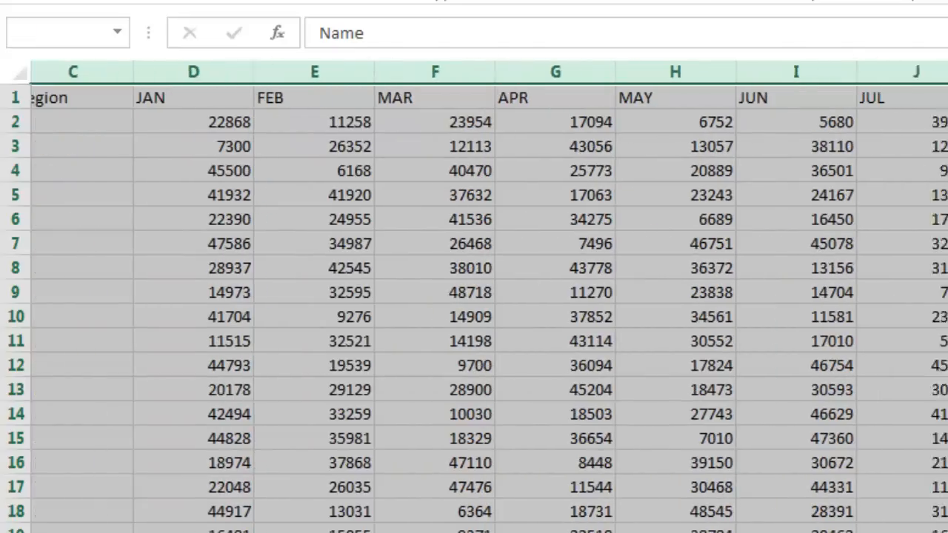
scroll("right", 3)
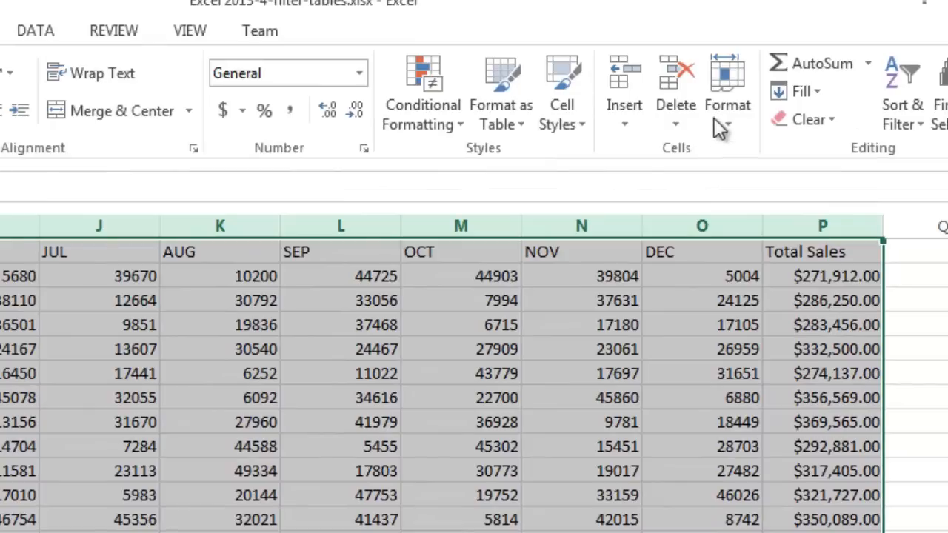
left_click(727, 89)
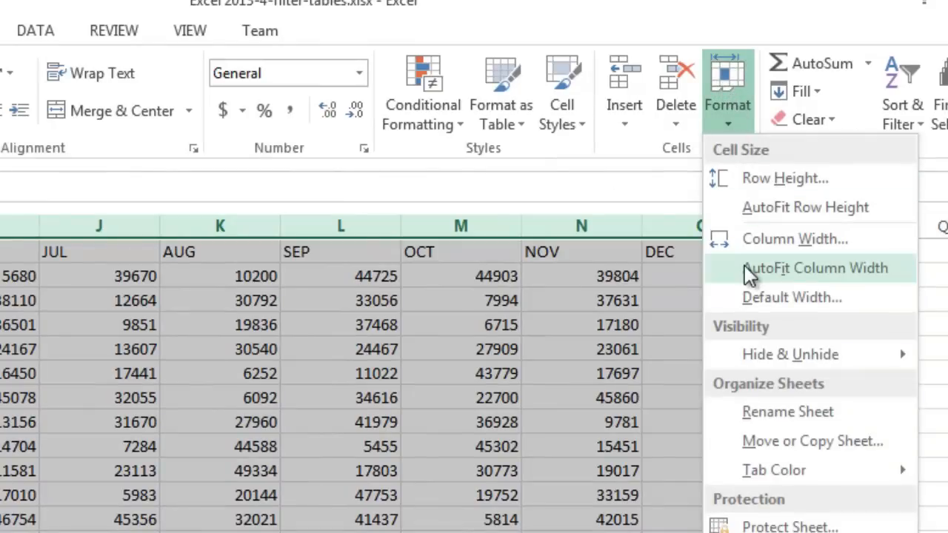
left_click(814, 267)
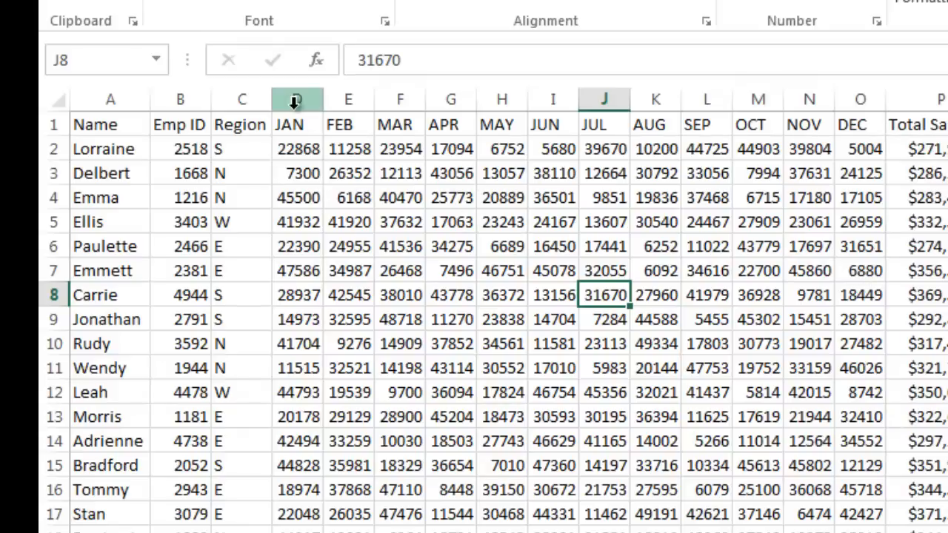
mouse_move(685, 125)
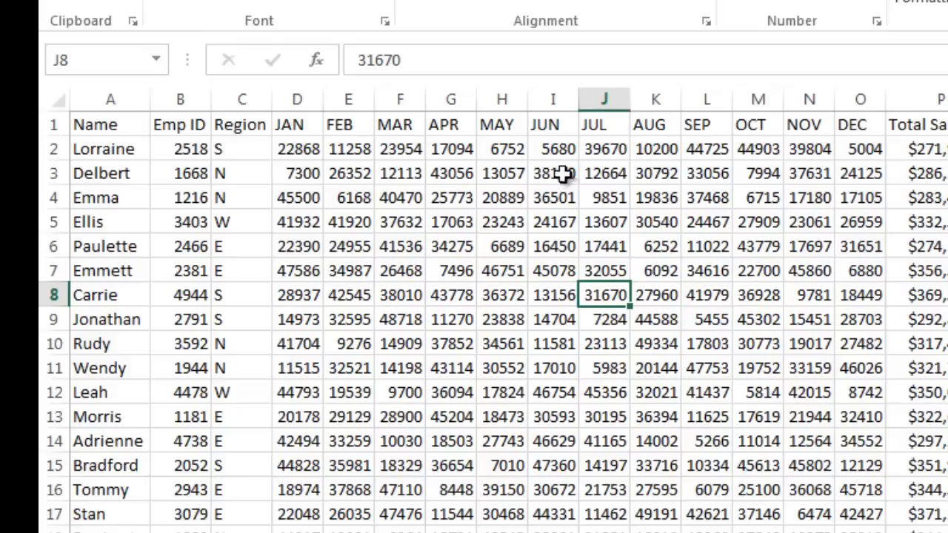
mouse_move(239, 149)
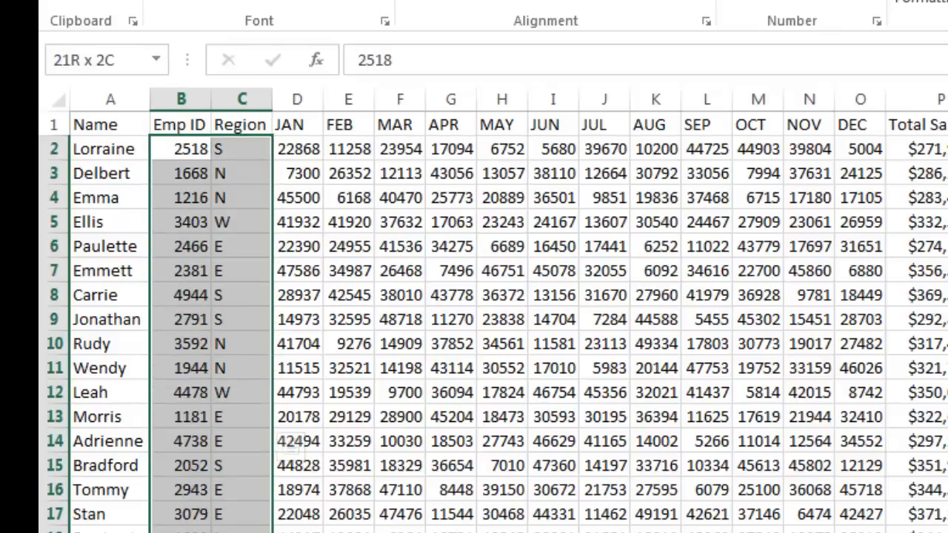
- Set horizontal Center alignment for the Emp ID and Region columns B:C
scroll("down", 3)
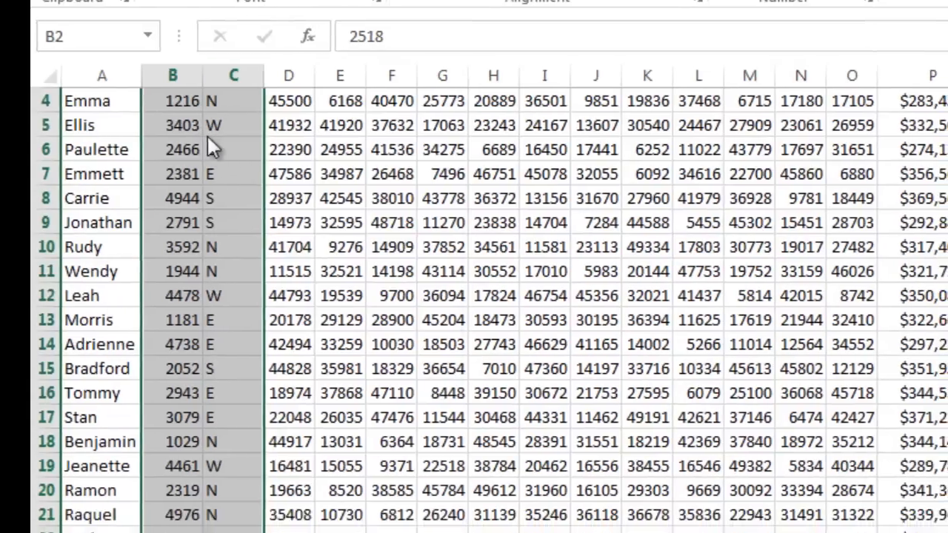
right_click(181, 148)
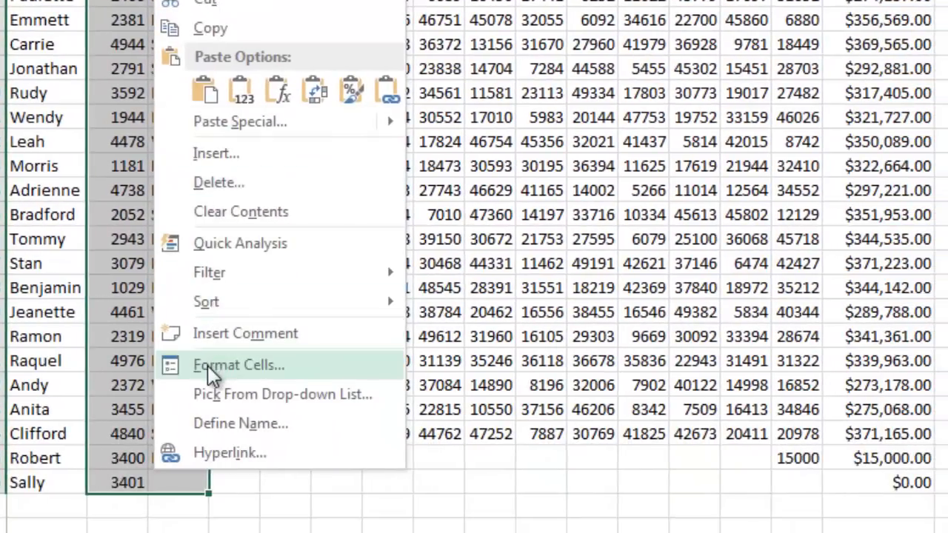
left_click(239, 364)
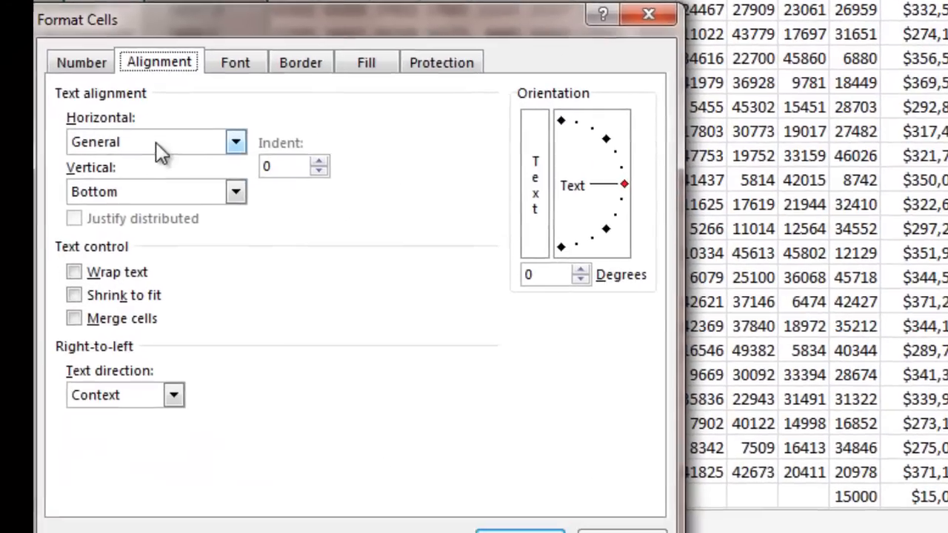
left_click(235, 141)
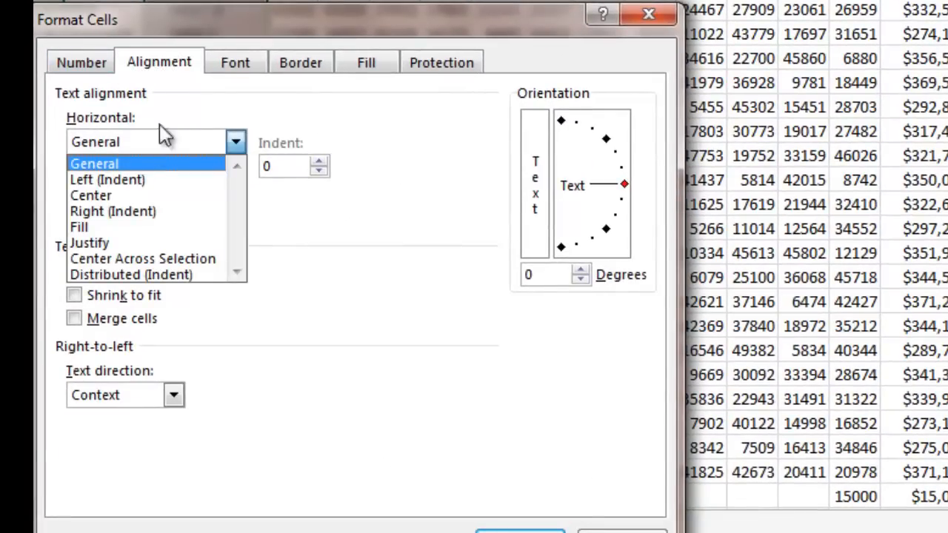
left_click(91, 194)
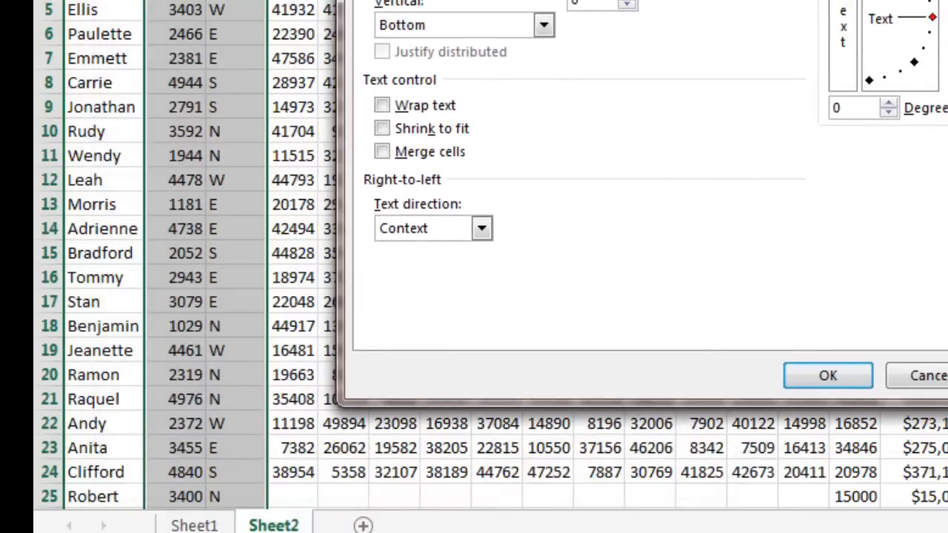
left_click(827, 376)
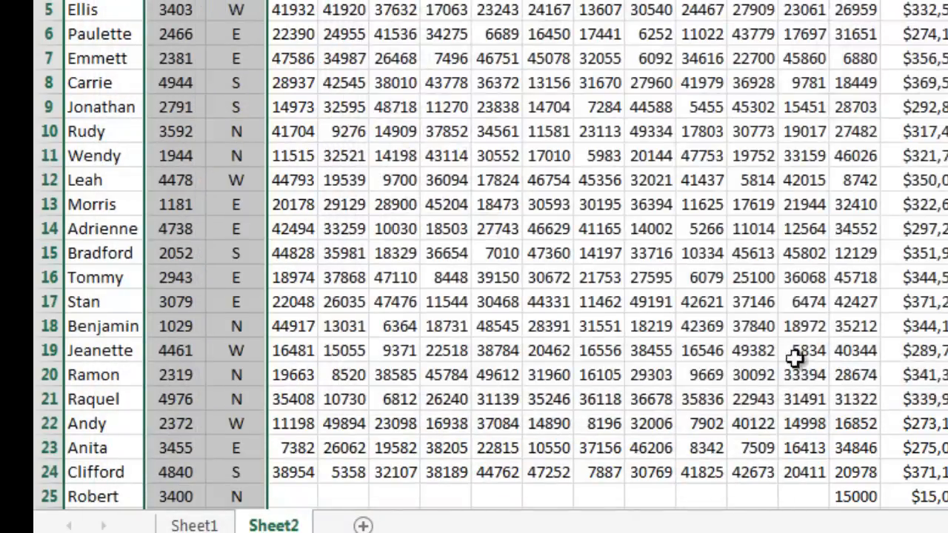